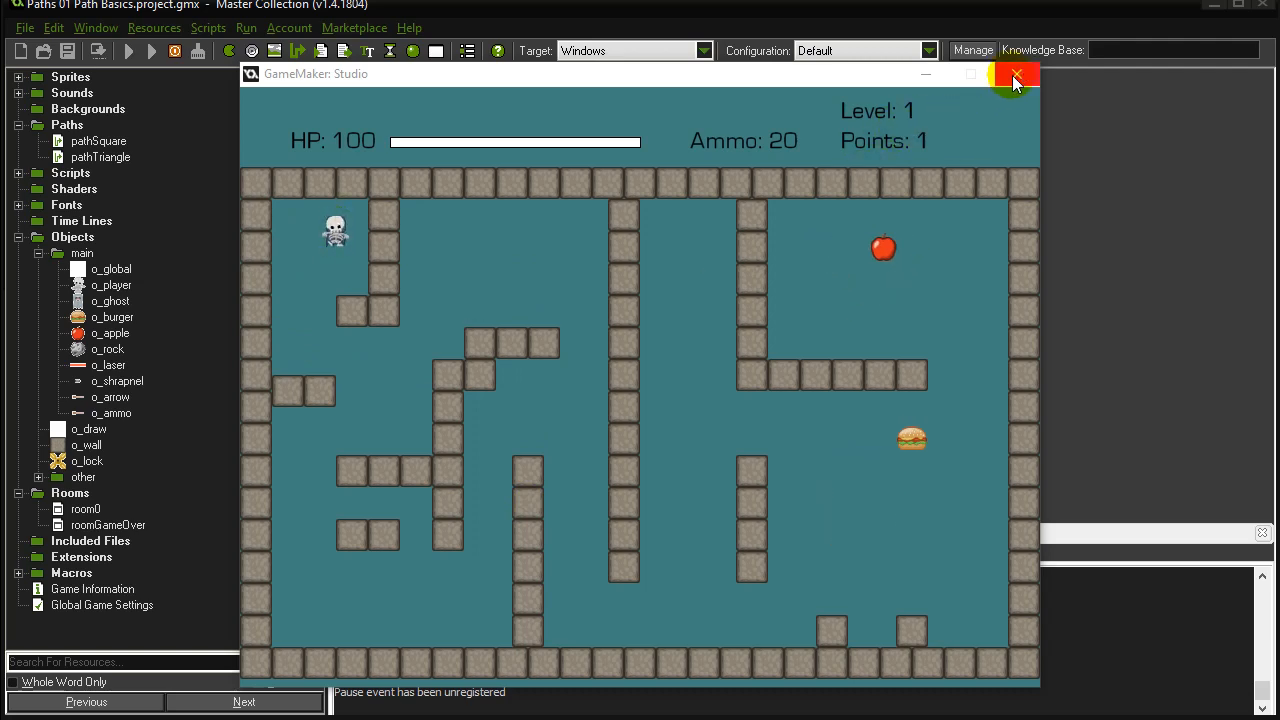
Close the running game window and select the Paths resource folder.
left_click(1016, 75)
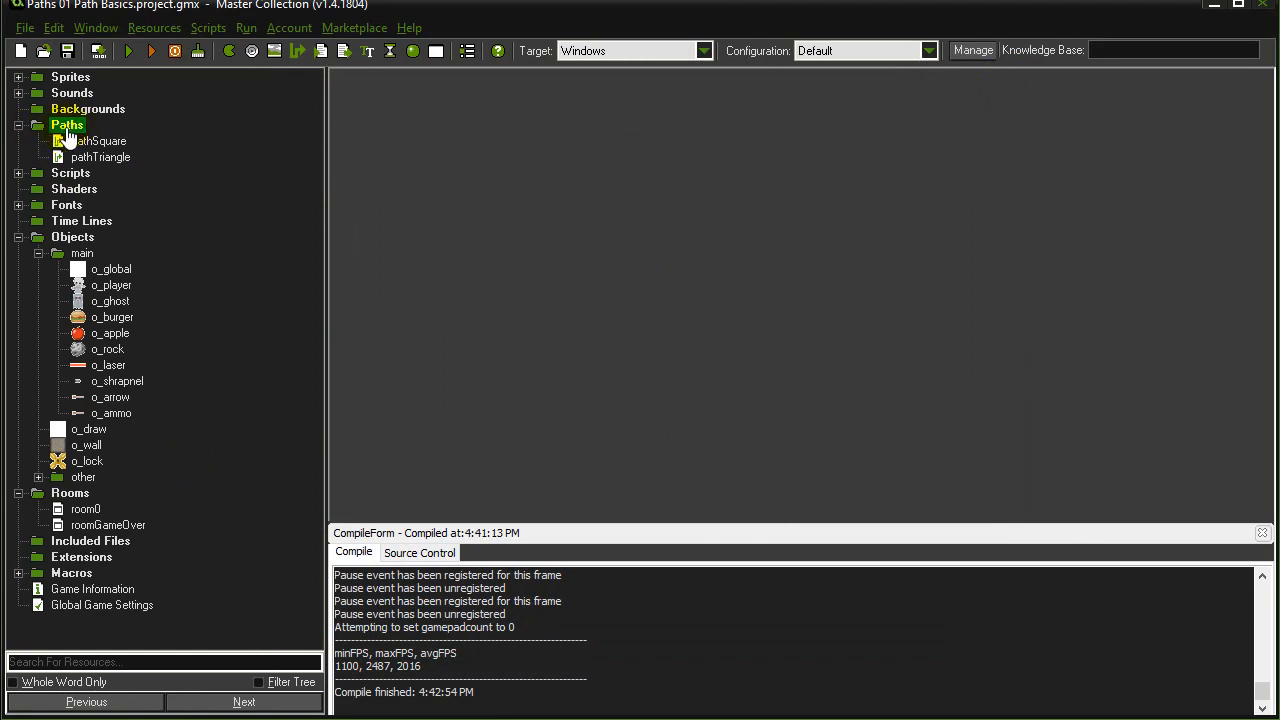
left_click(67, 124)
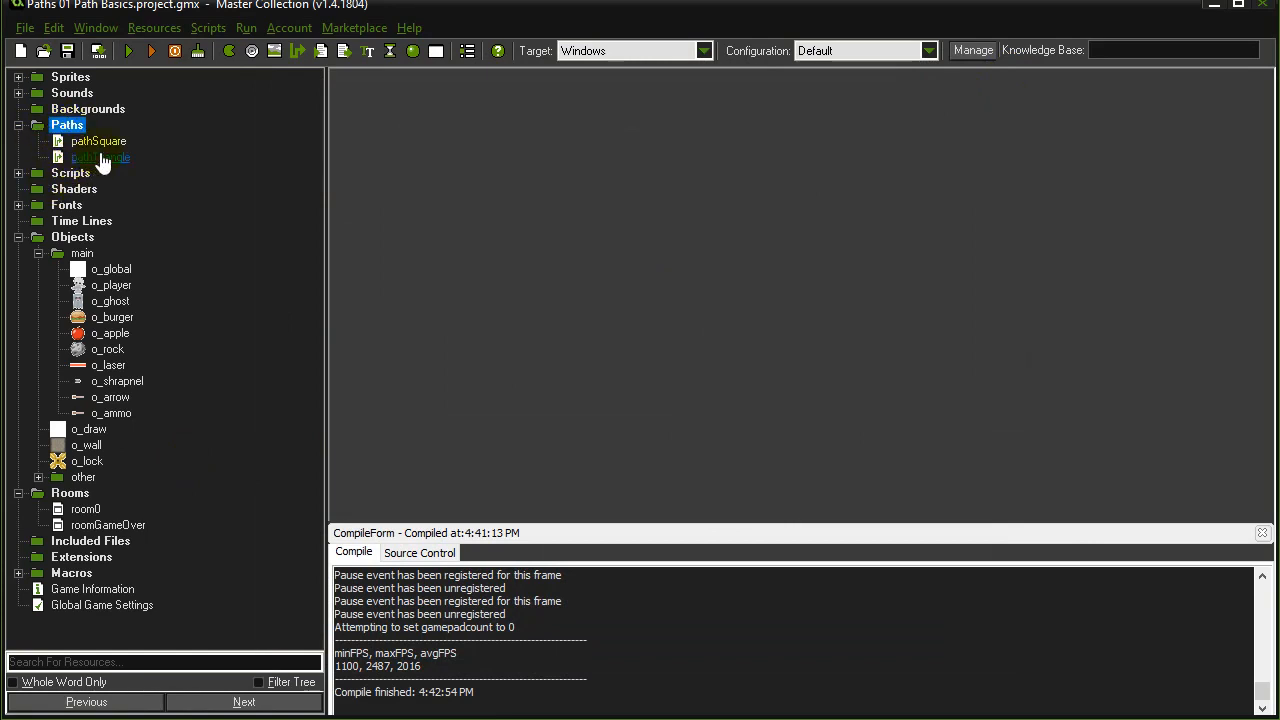
Create new path path2 with room0 shown as its background.
double_click(98, 141)
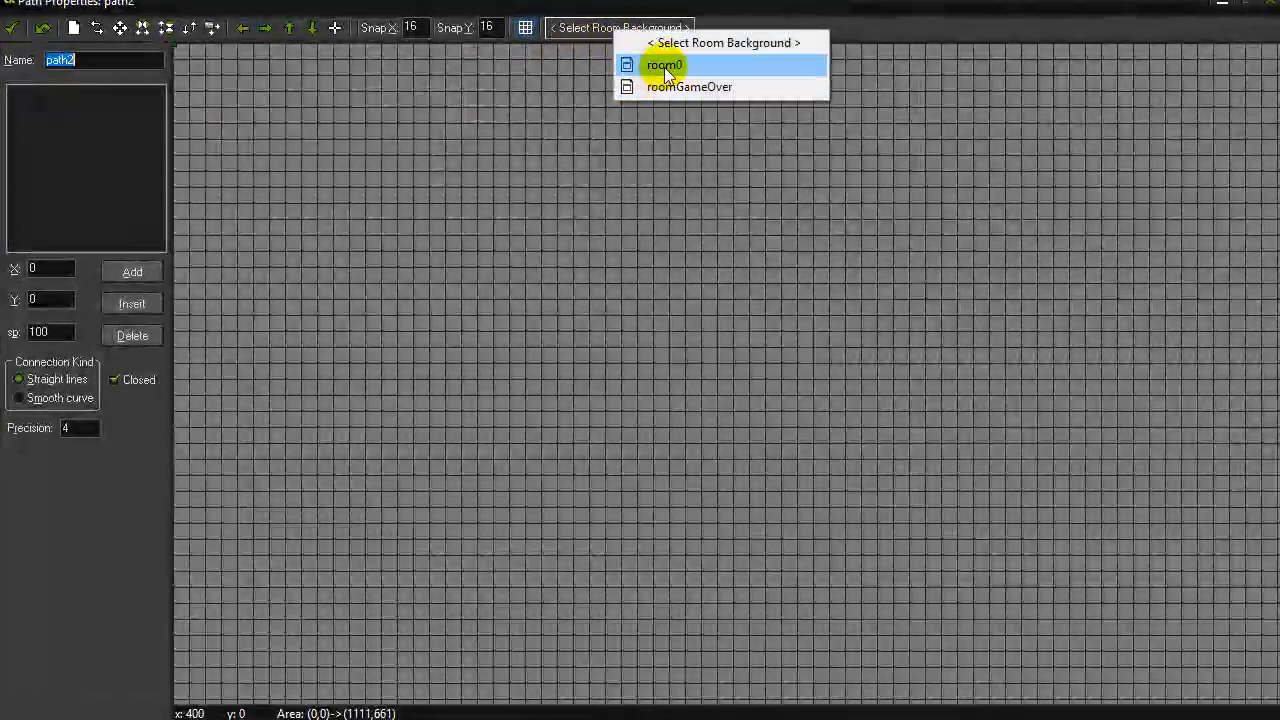
left_click(664, 64)
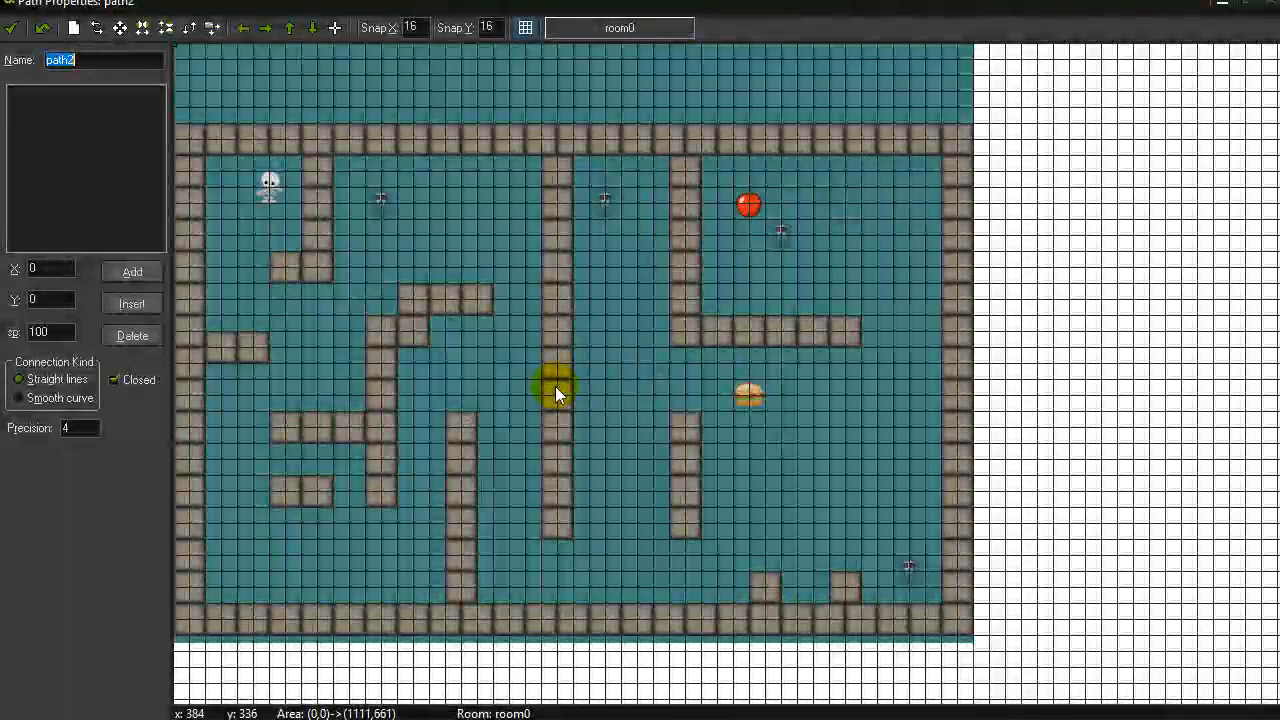
mouse_move(27, 100)
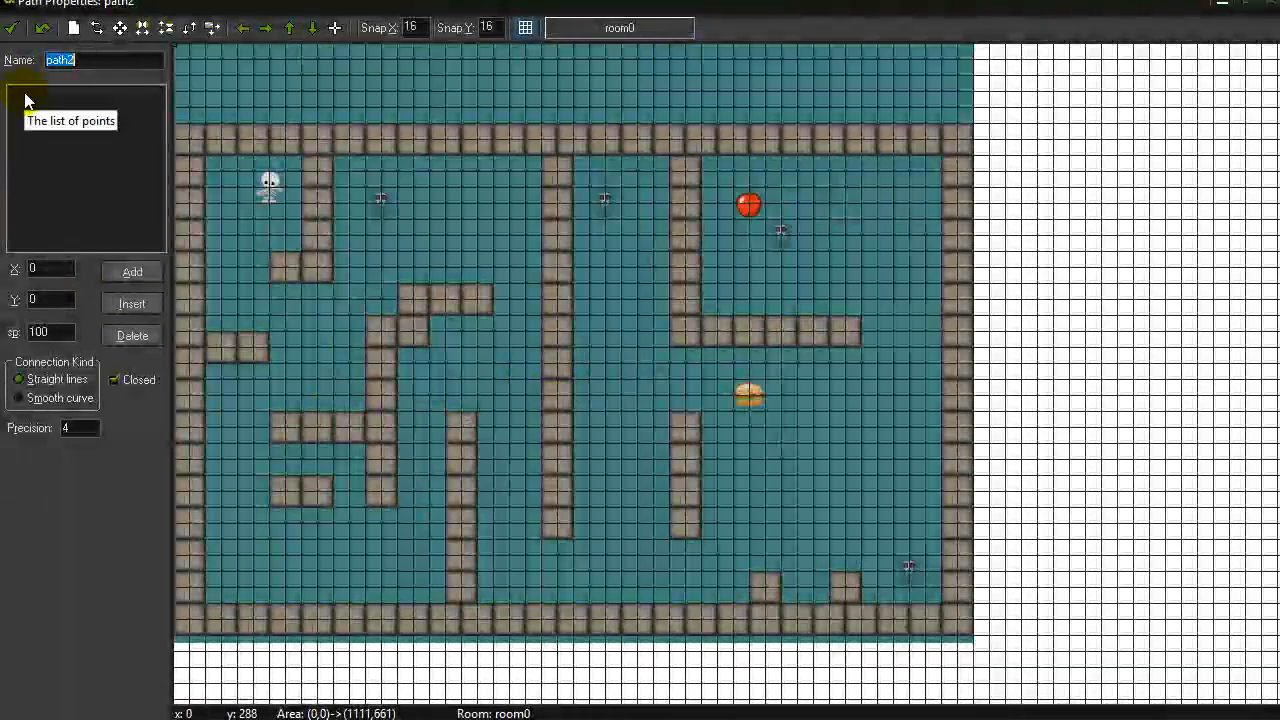
Plot the new path's six points in a loop around the burger.
left_click(560, 438)
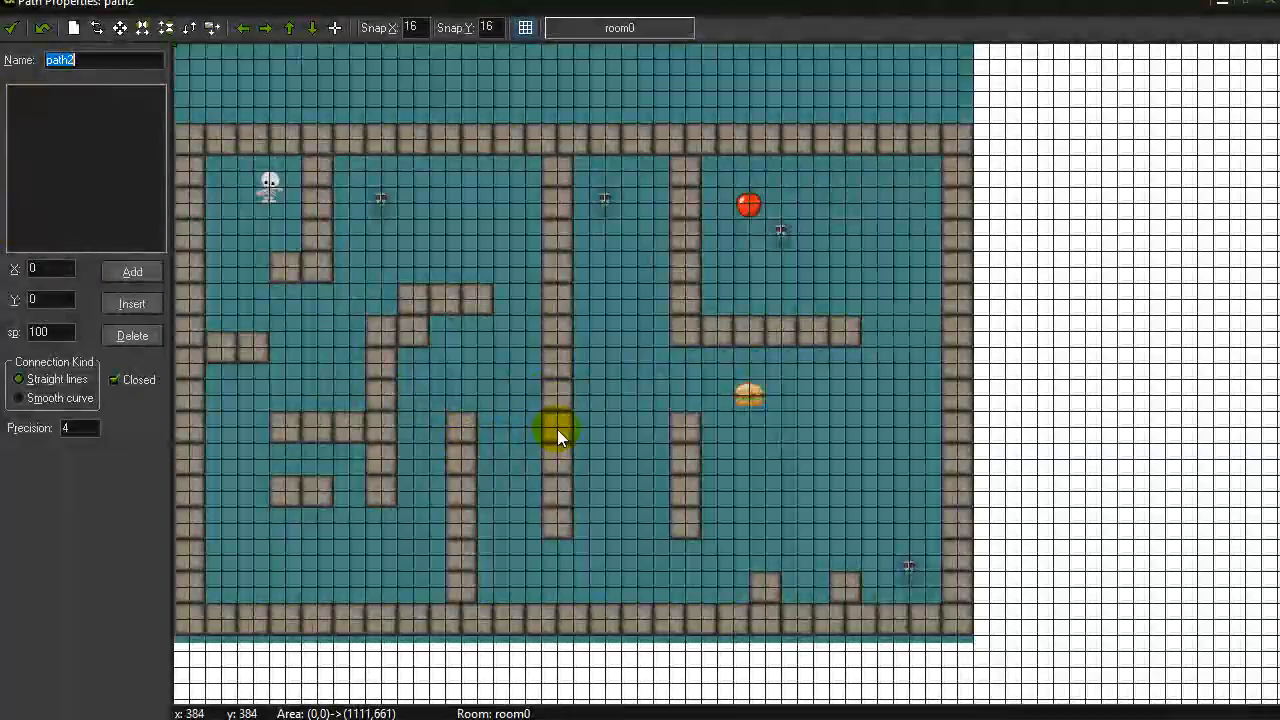
left_click_drag(560, 437, 755, 395)
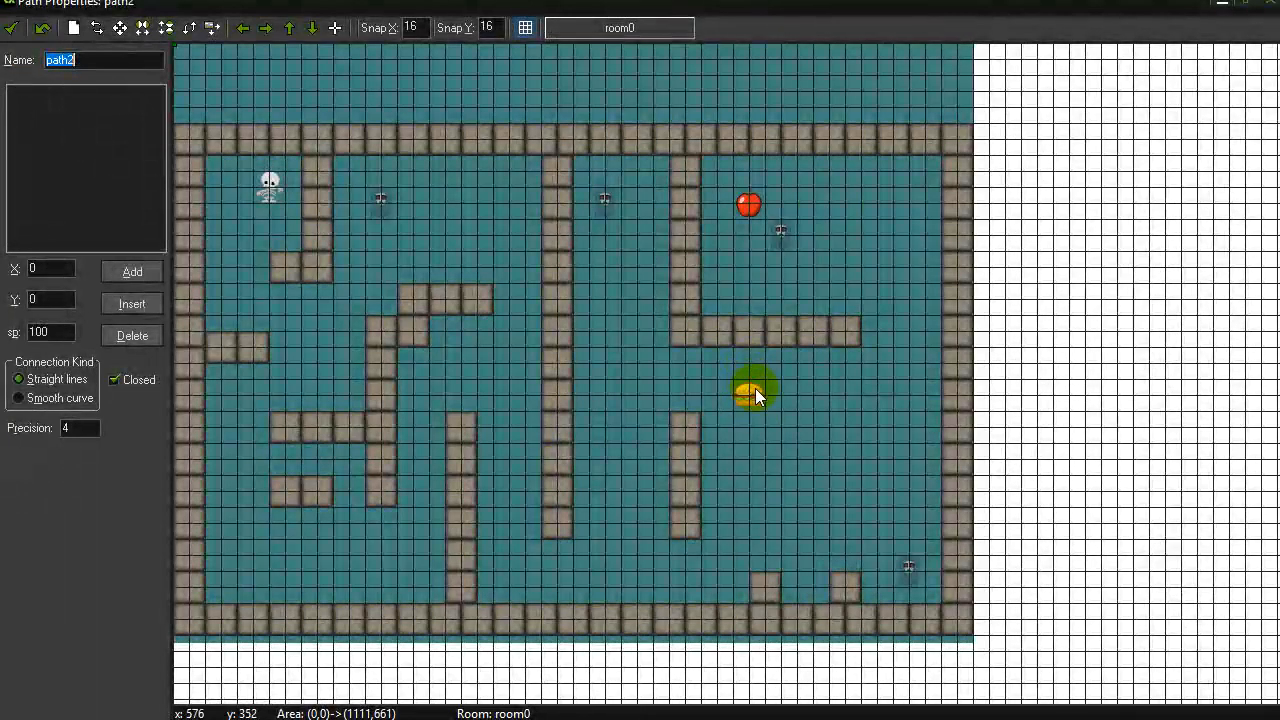
left_click(755, 390)
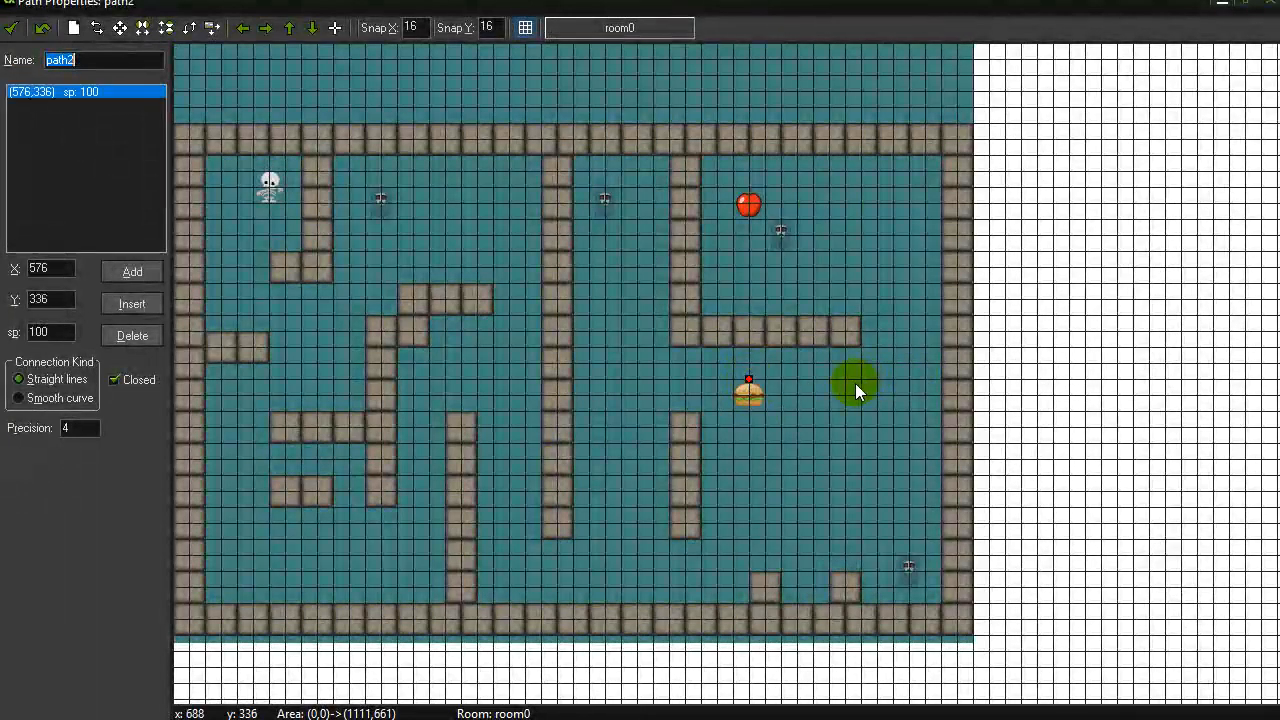
left_click(750, 540)
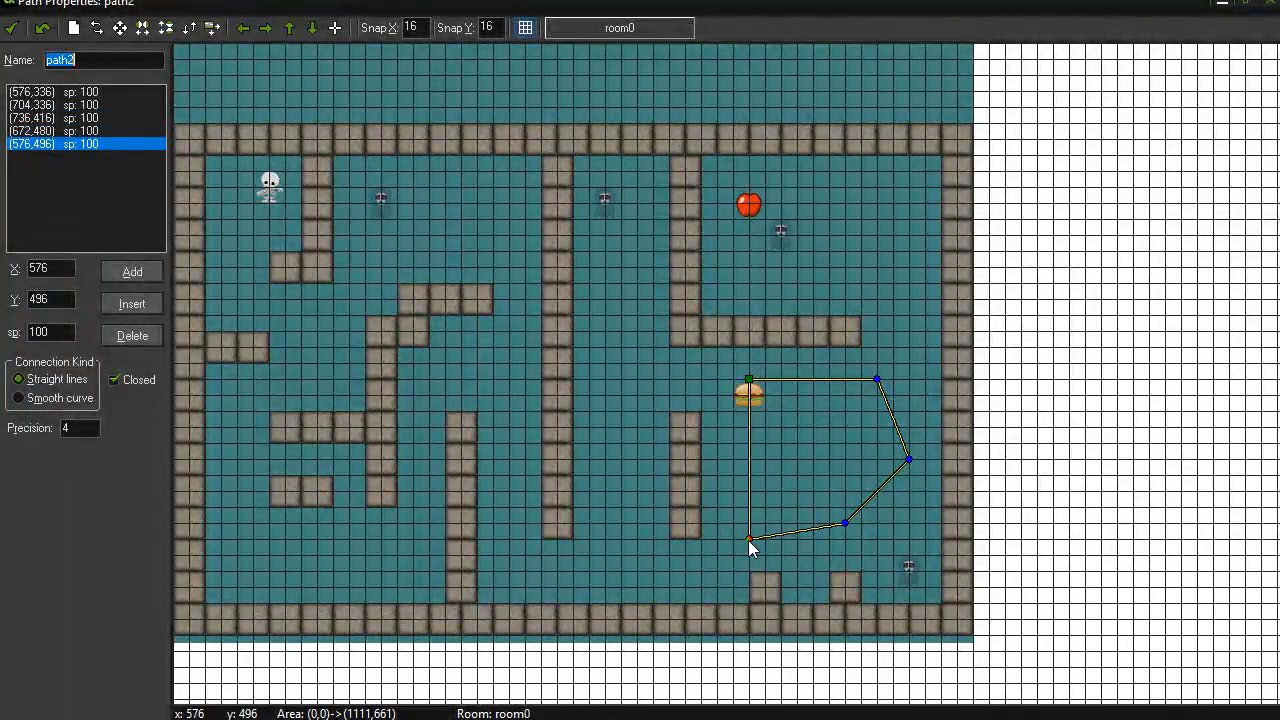
left_click(131, 271)
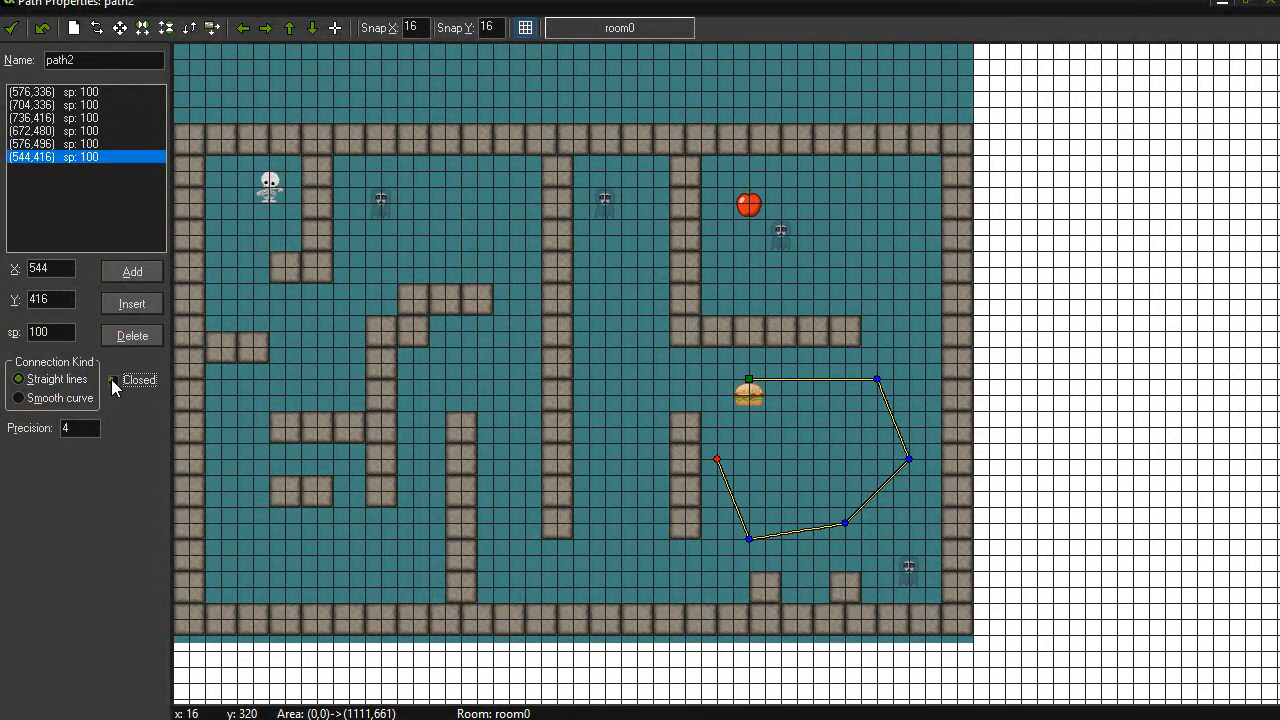
Make the path closed with smooth curves and clear its default name.
left_click(112, 379)
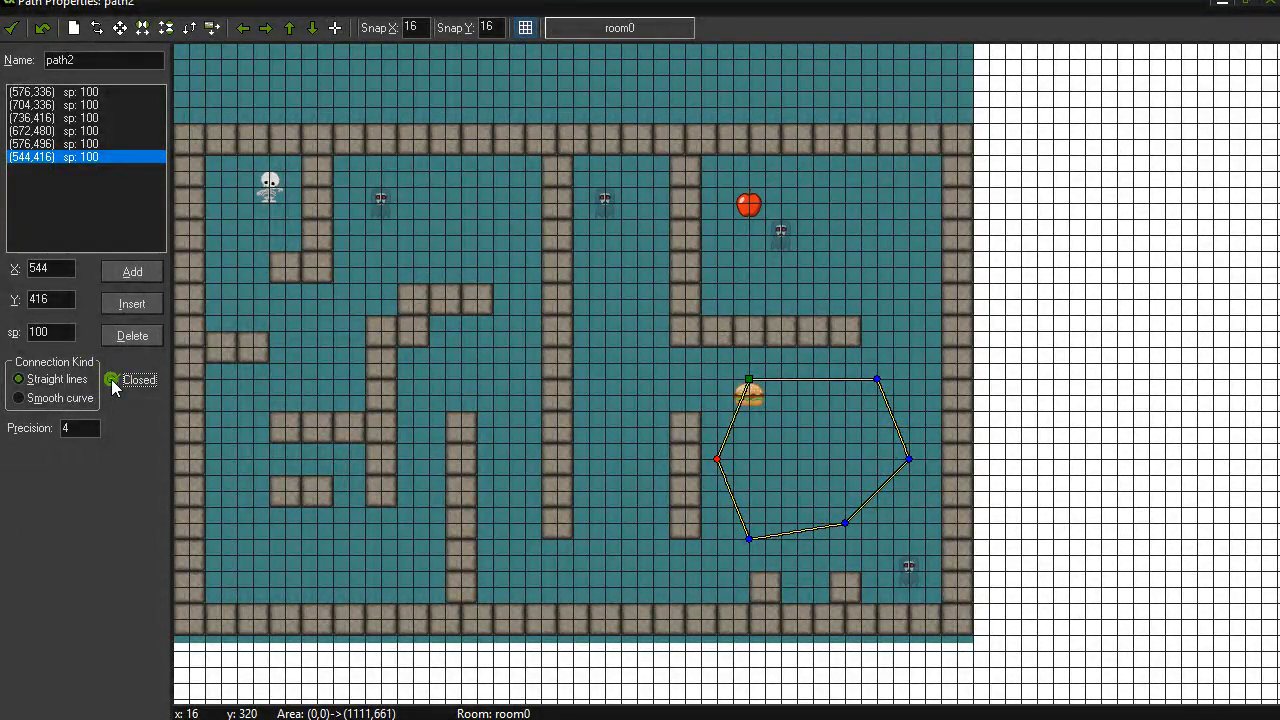
left_click(19, 397)
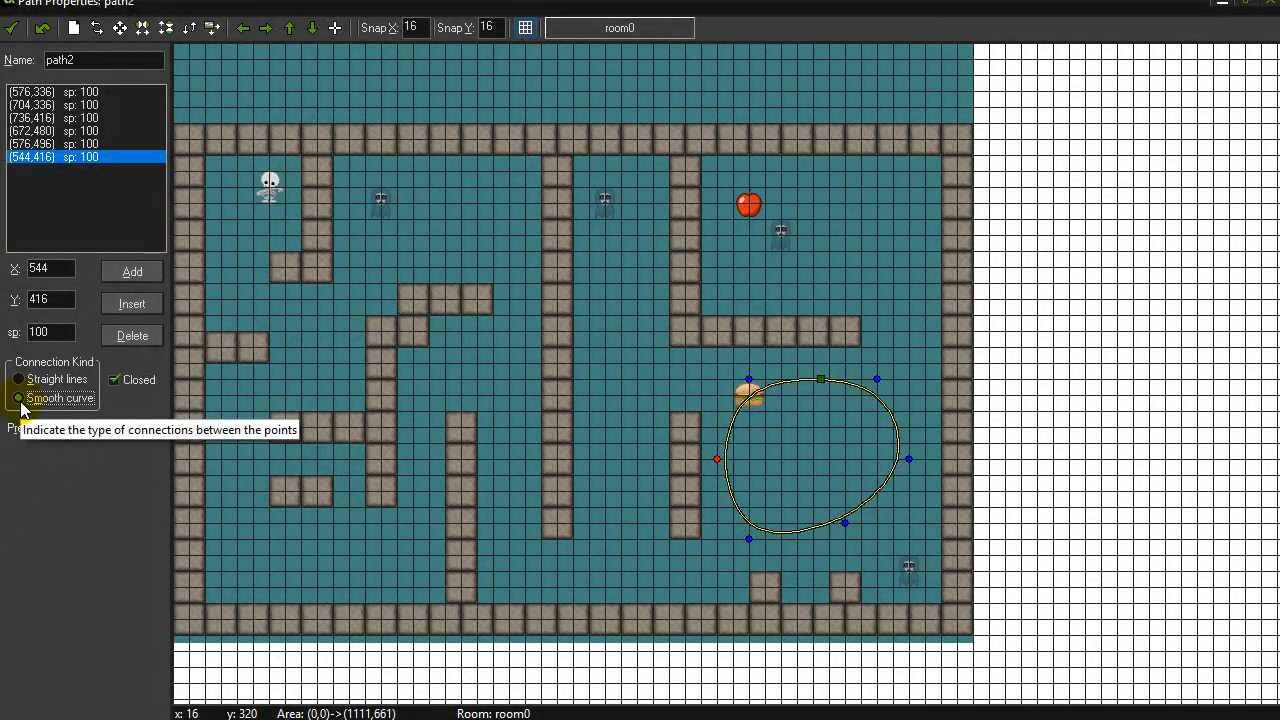
left_click(18, 379)
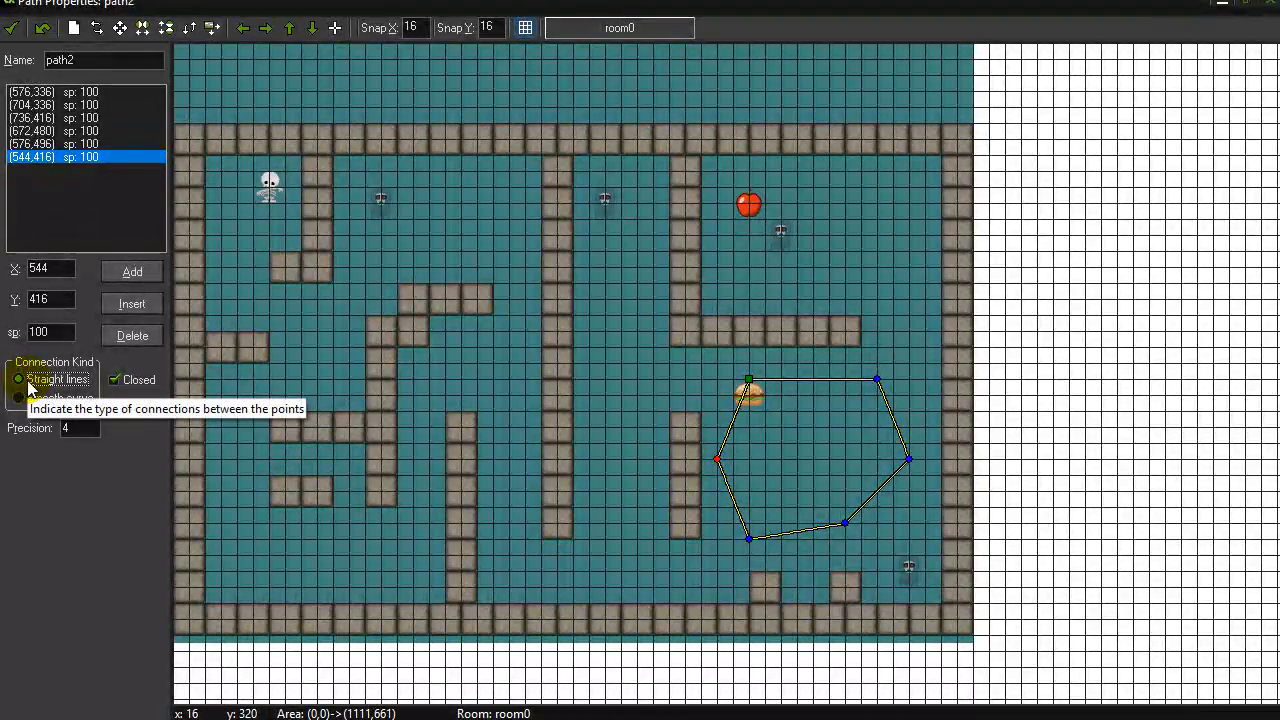
left_click(18, 397)
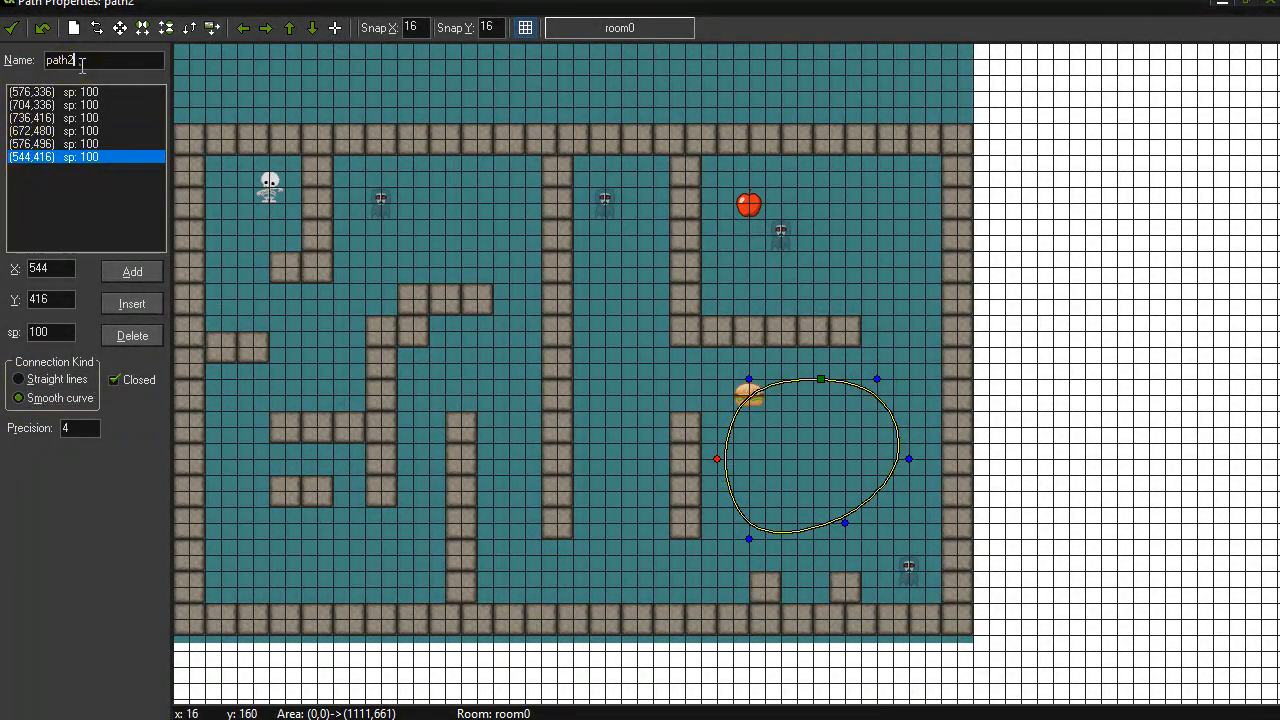
key("BackSpace")
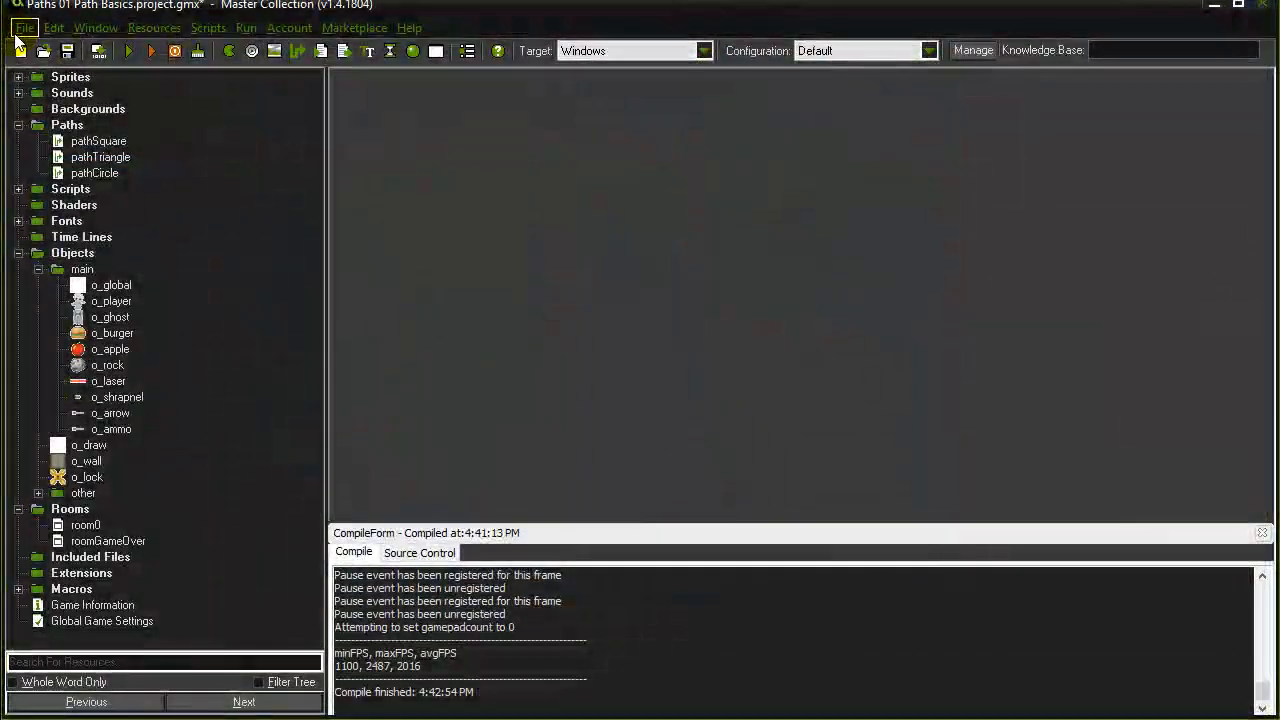
mouse_move(185, 305)
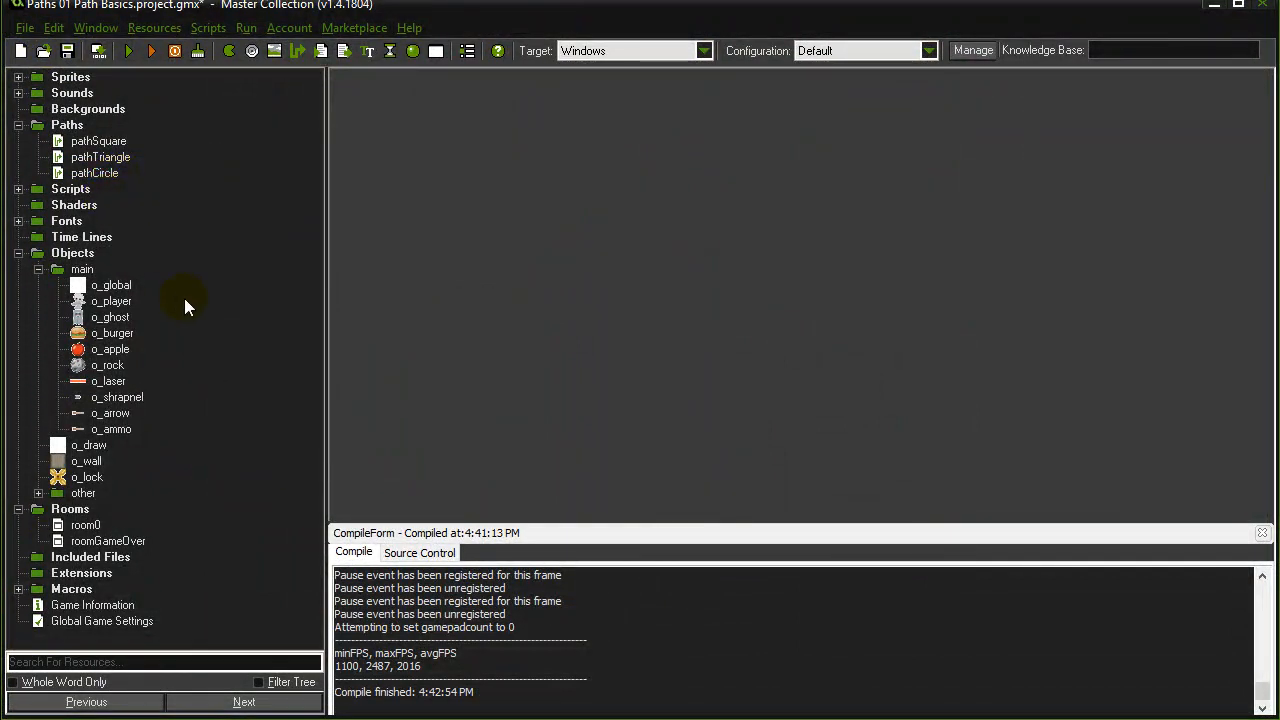
Open the o_burger object's properties from Objects > main.
left_click(112, 333)
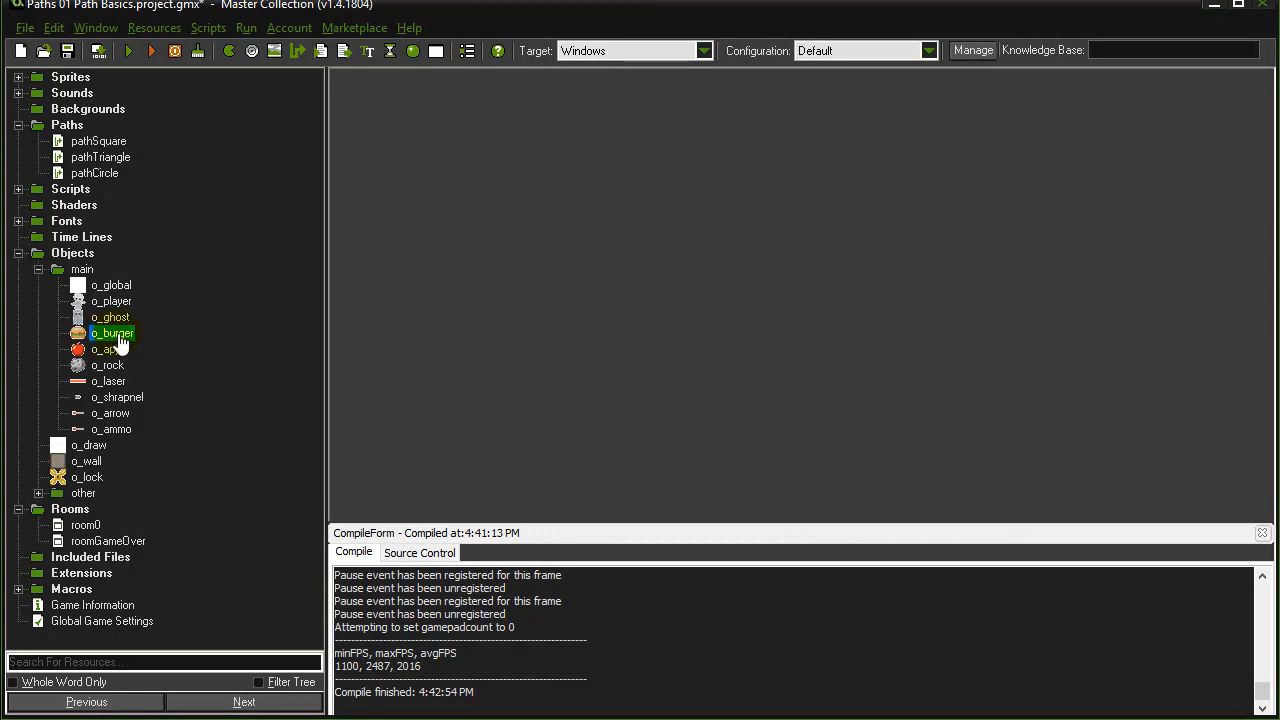
double_click(112, 332)
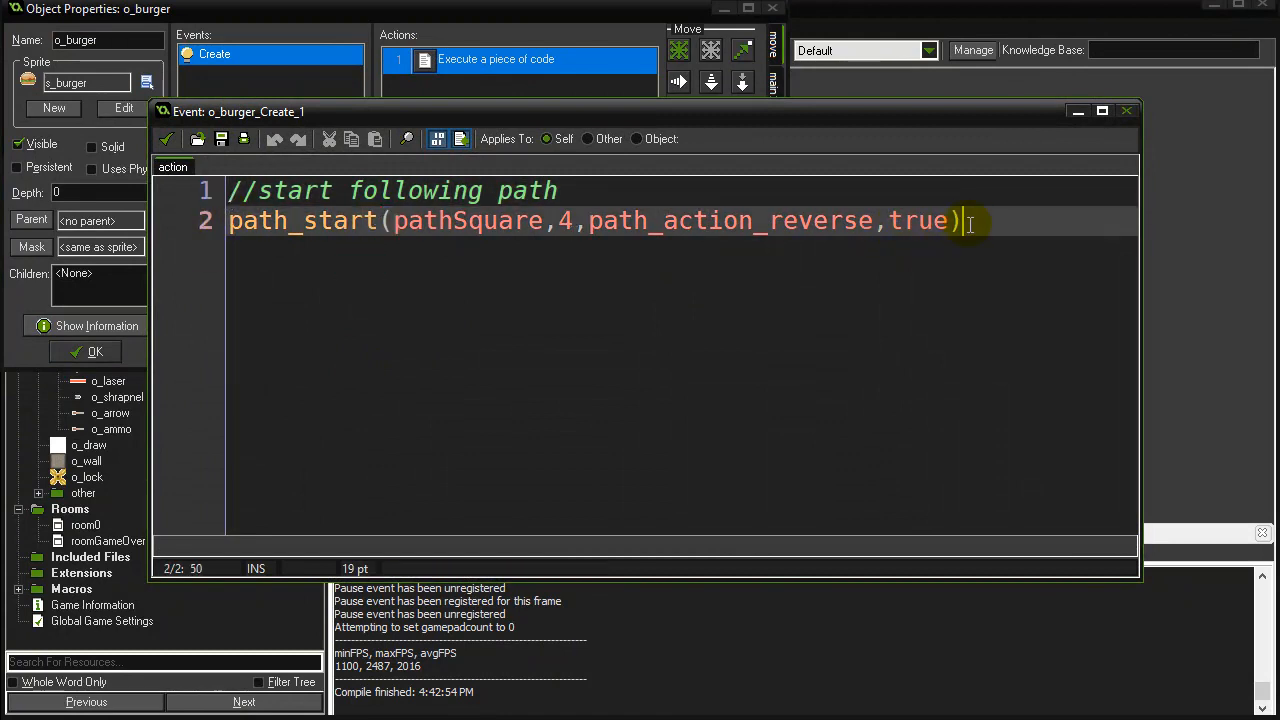
type("path_")
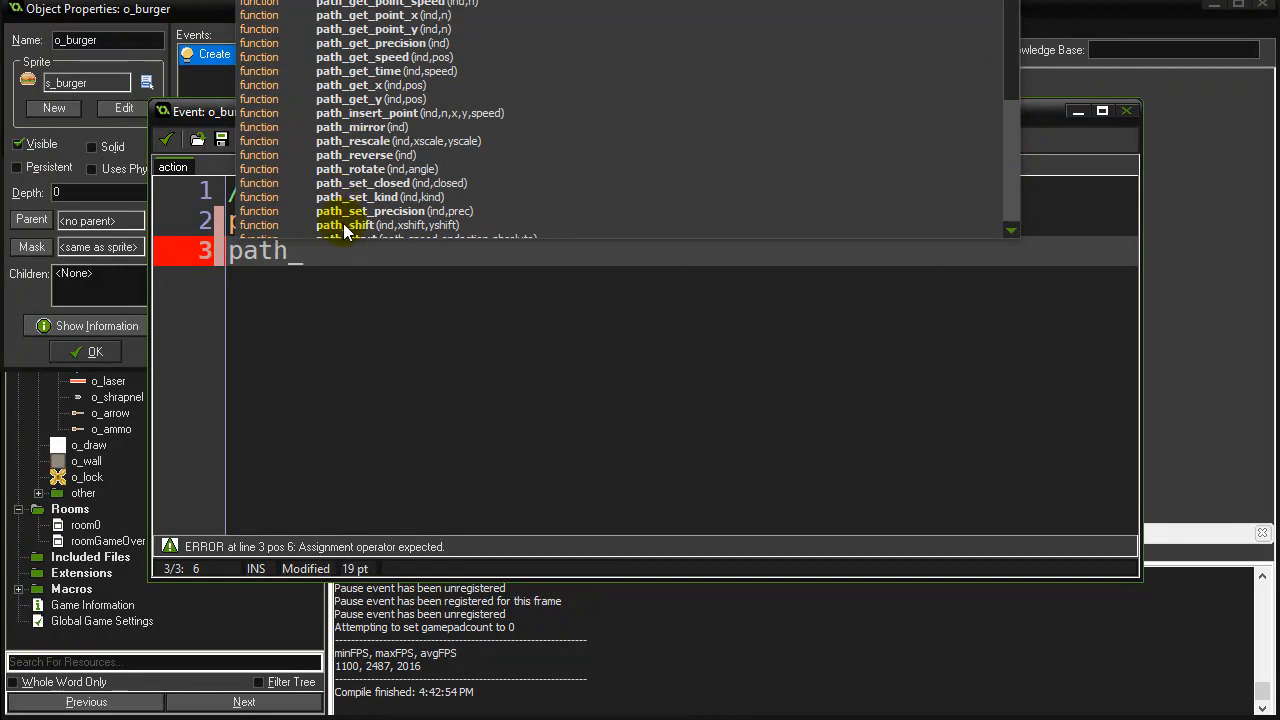
key("BackSpace")
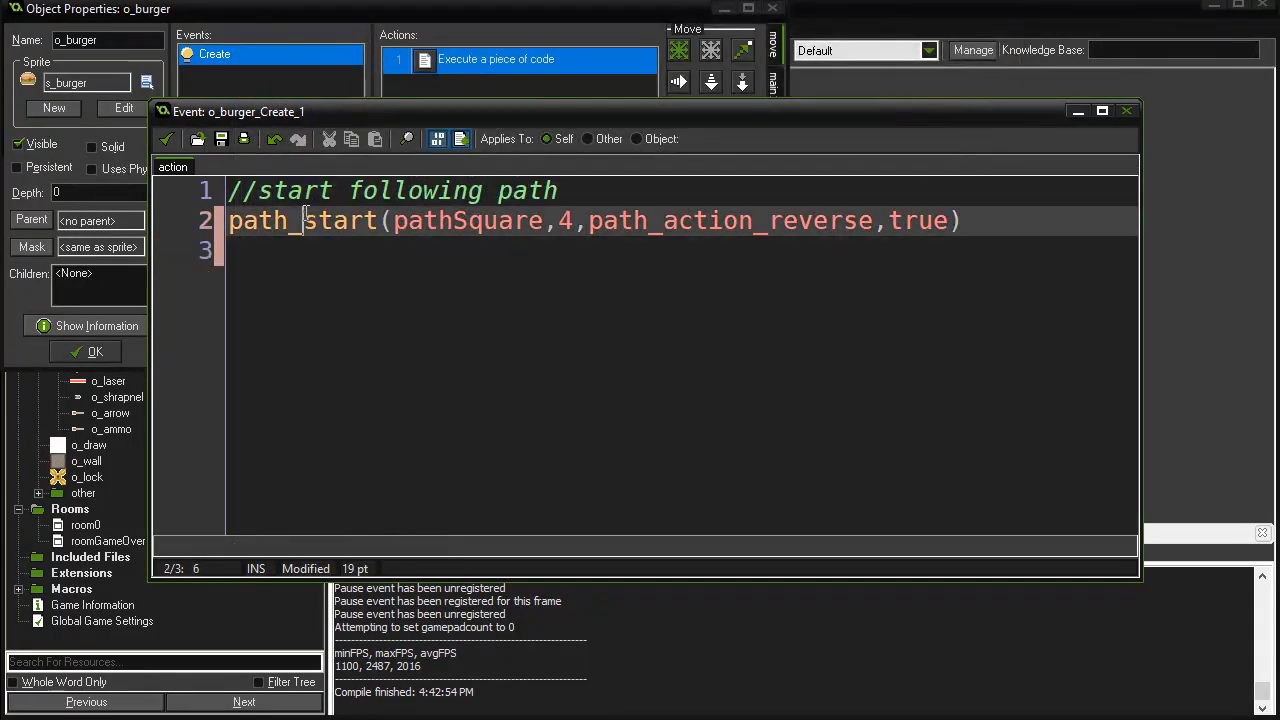
double_click(466, 220)
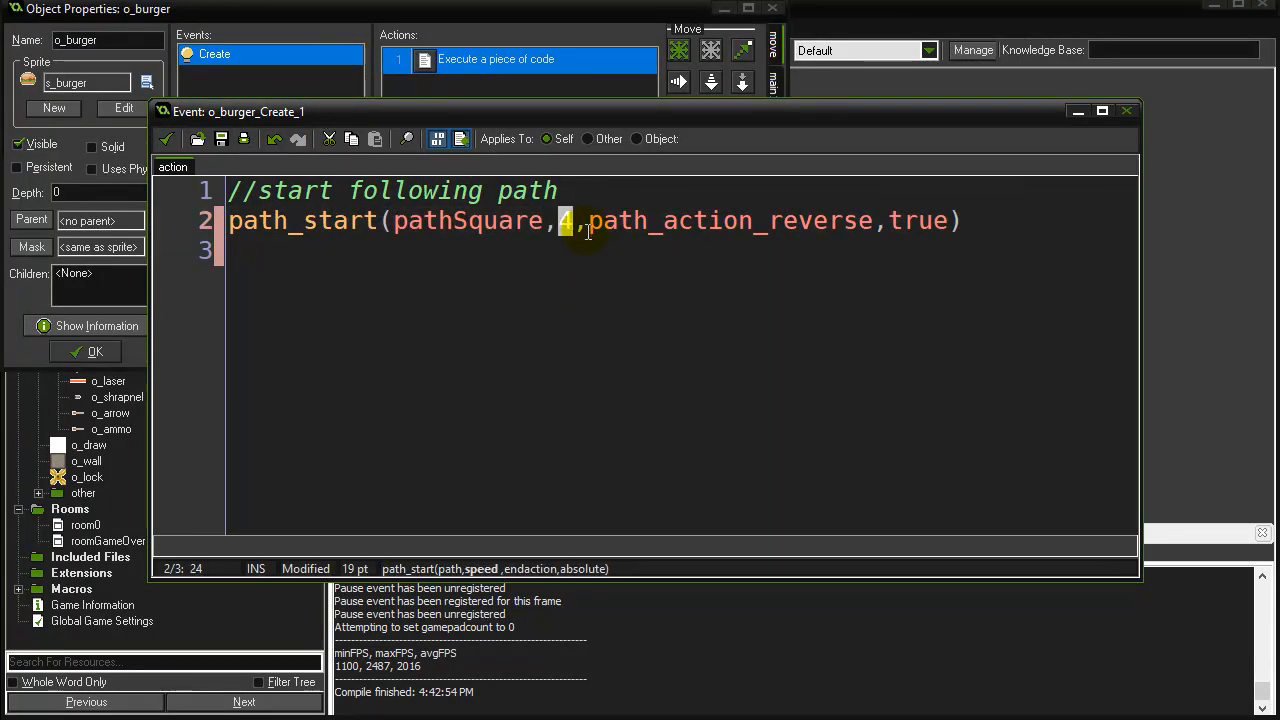
left_click_drag(580, 221, 872, 221)
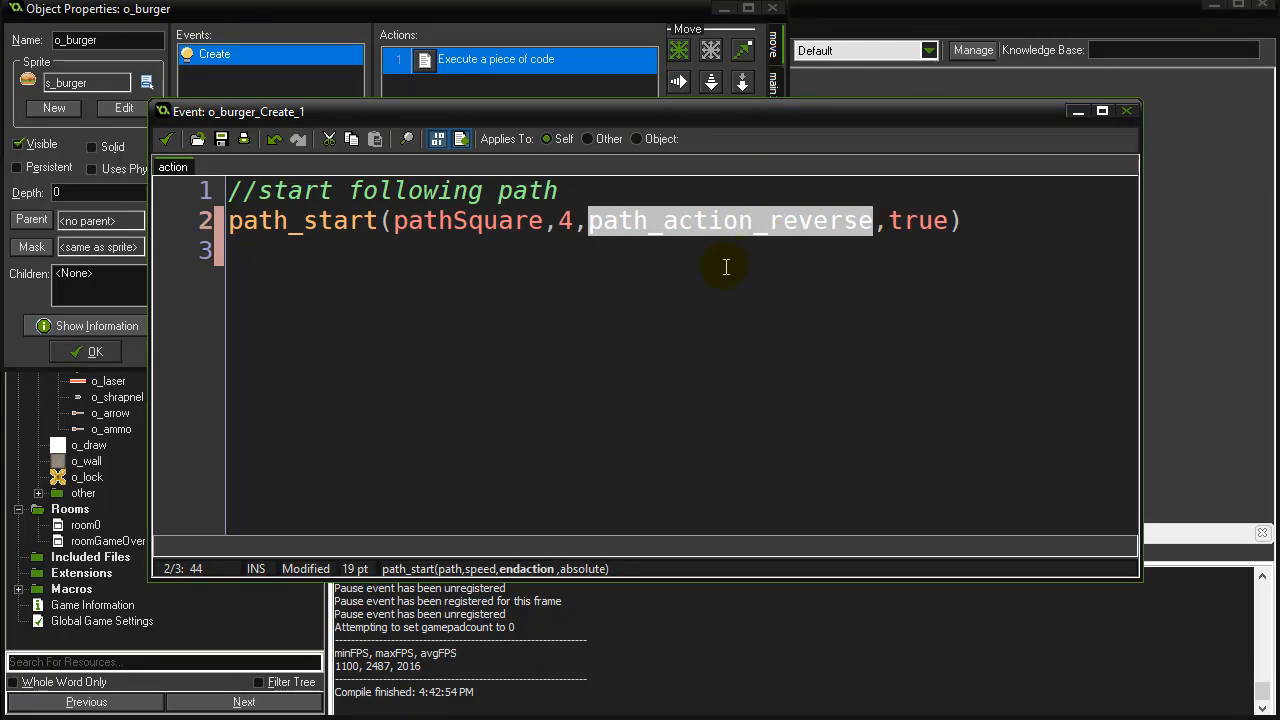
mouse_move(505, 583)
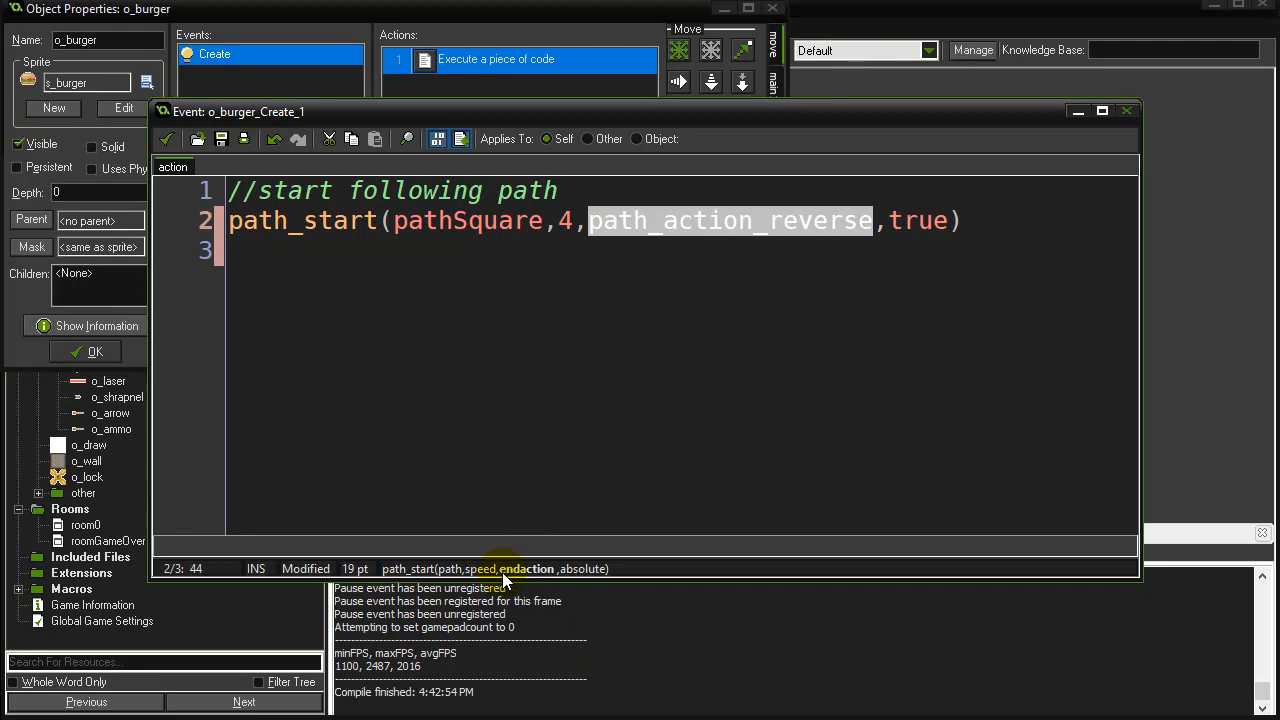
mouse_move(707, 280)
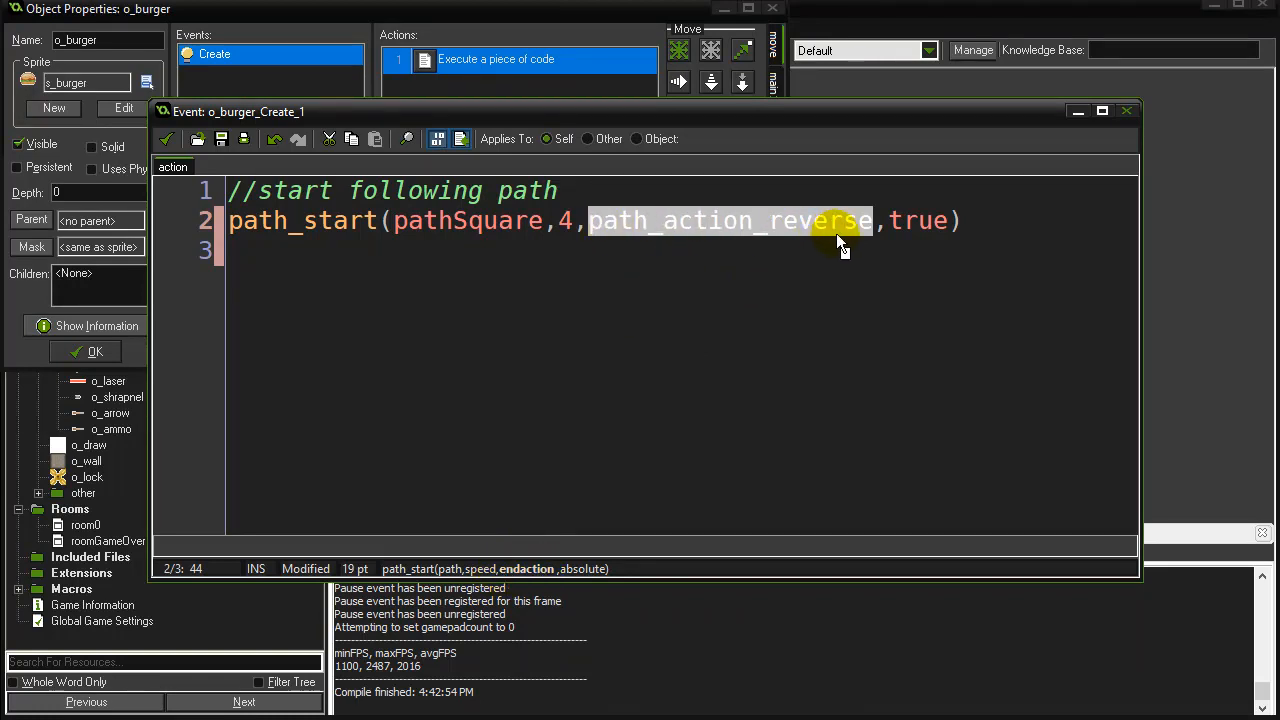
left_click(588, 220)
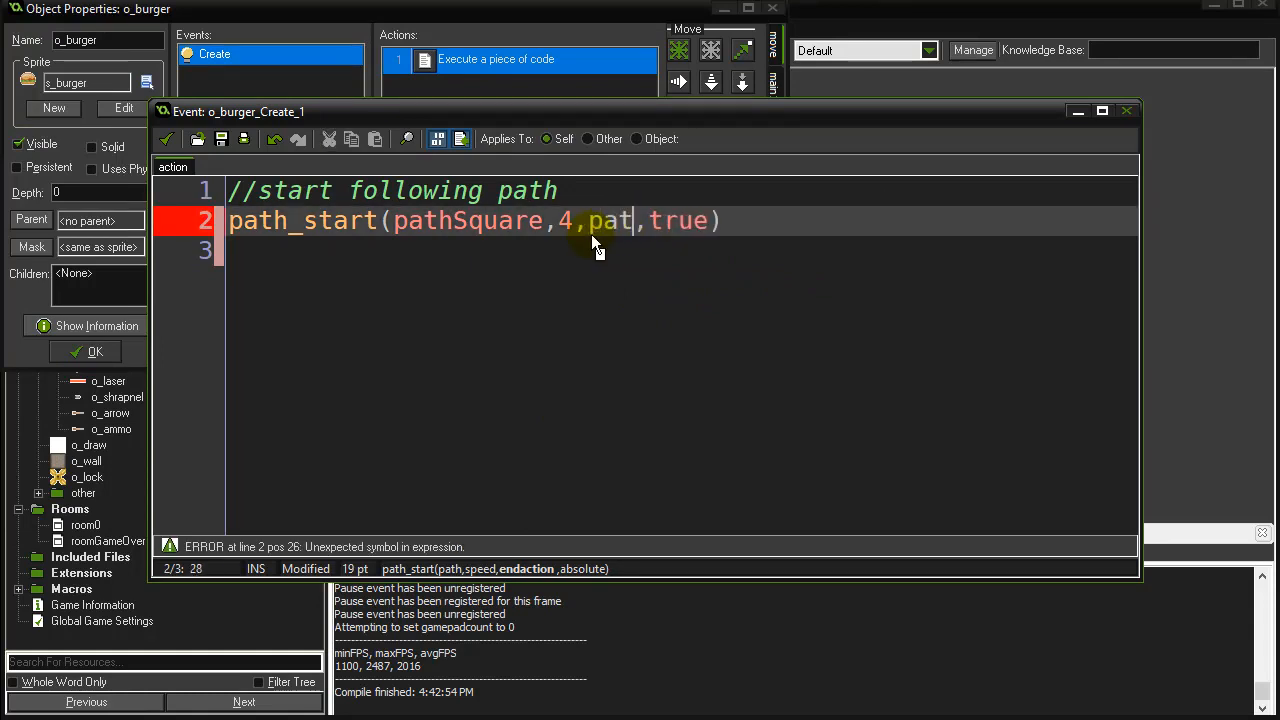
type("h_")
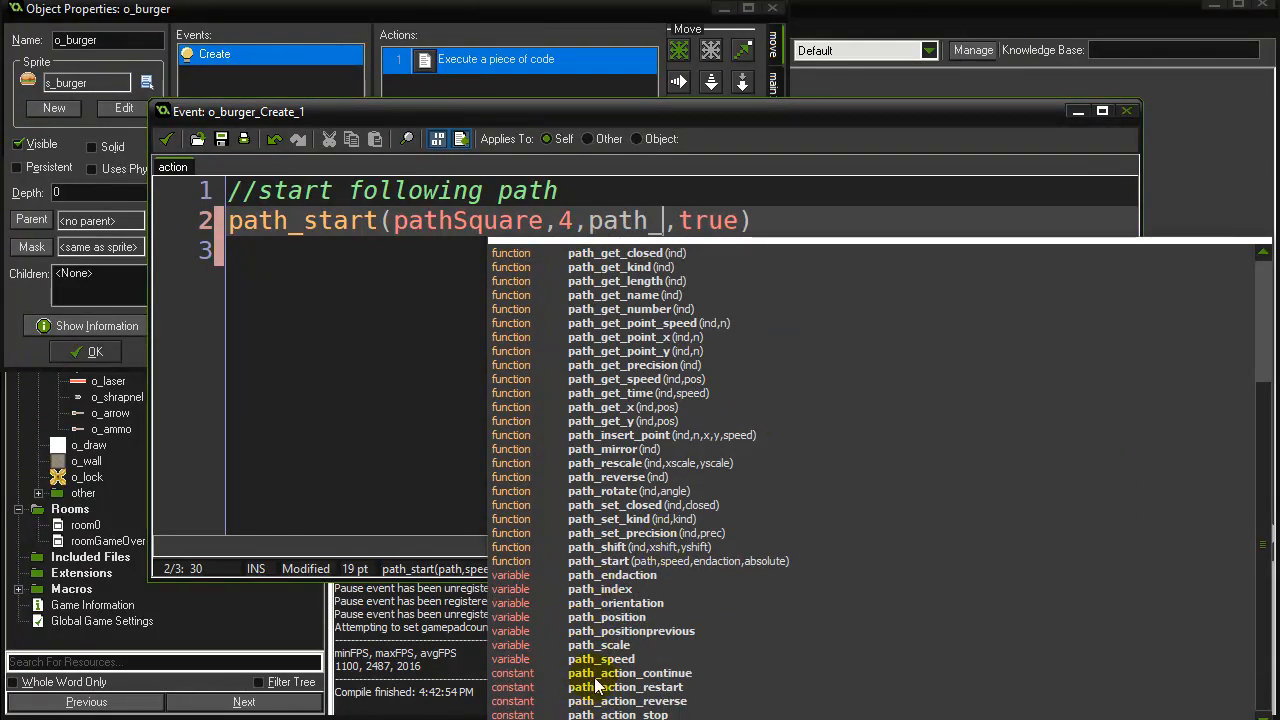
mouse_move(670, 695)
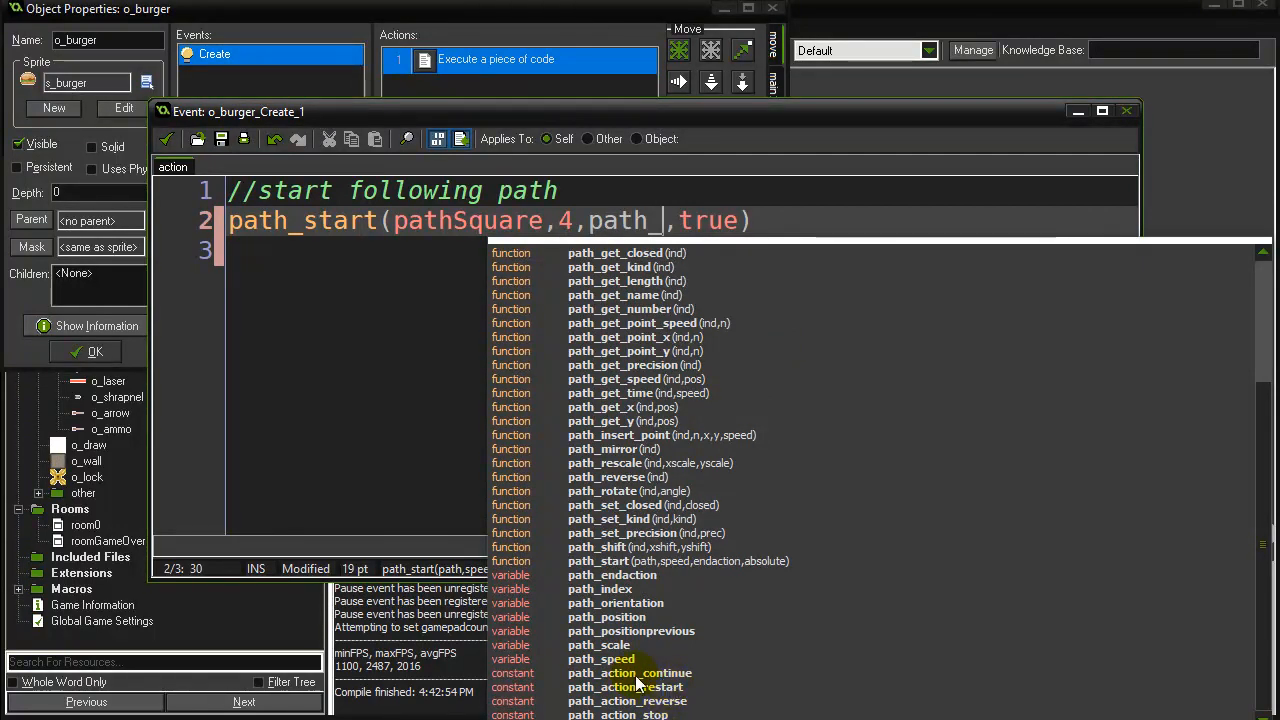
mouse_move(657, 687)
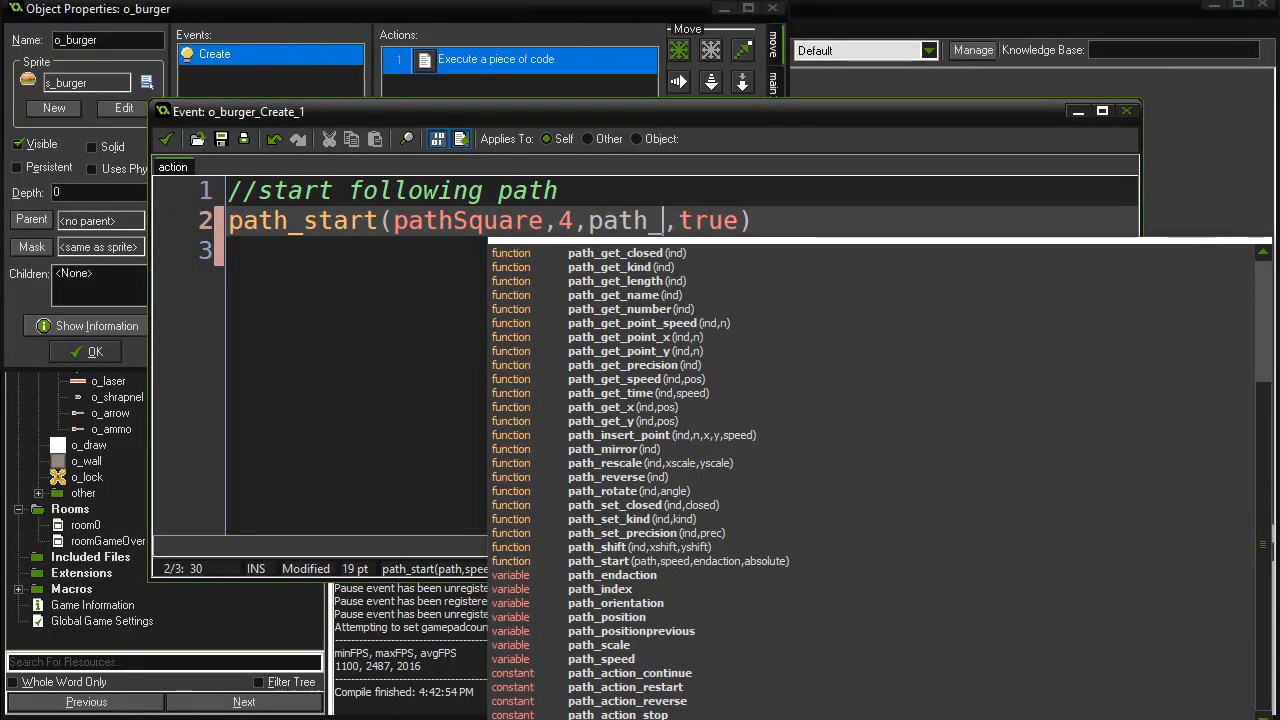
mouse_move(650, 398)
type("action_reverse")
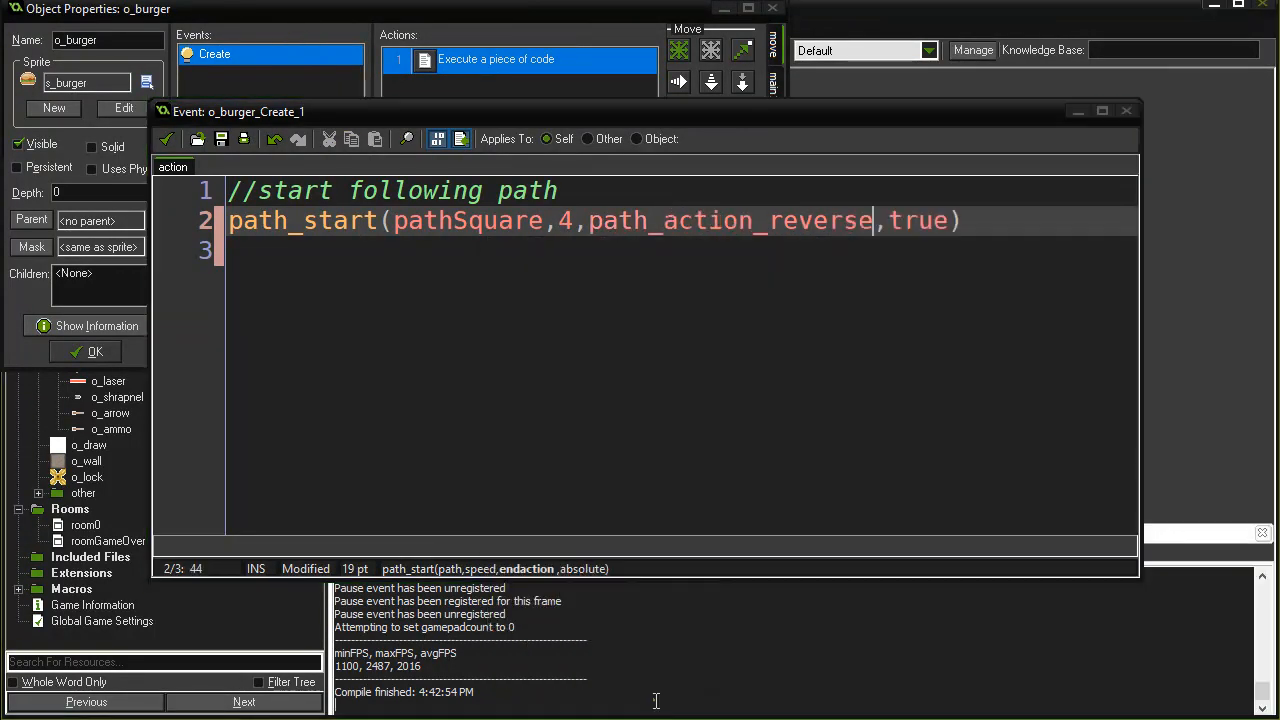
double_click(917, 220)
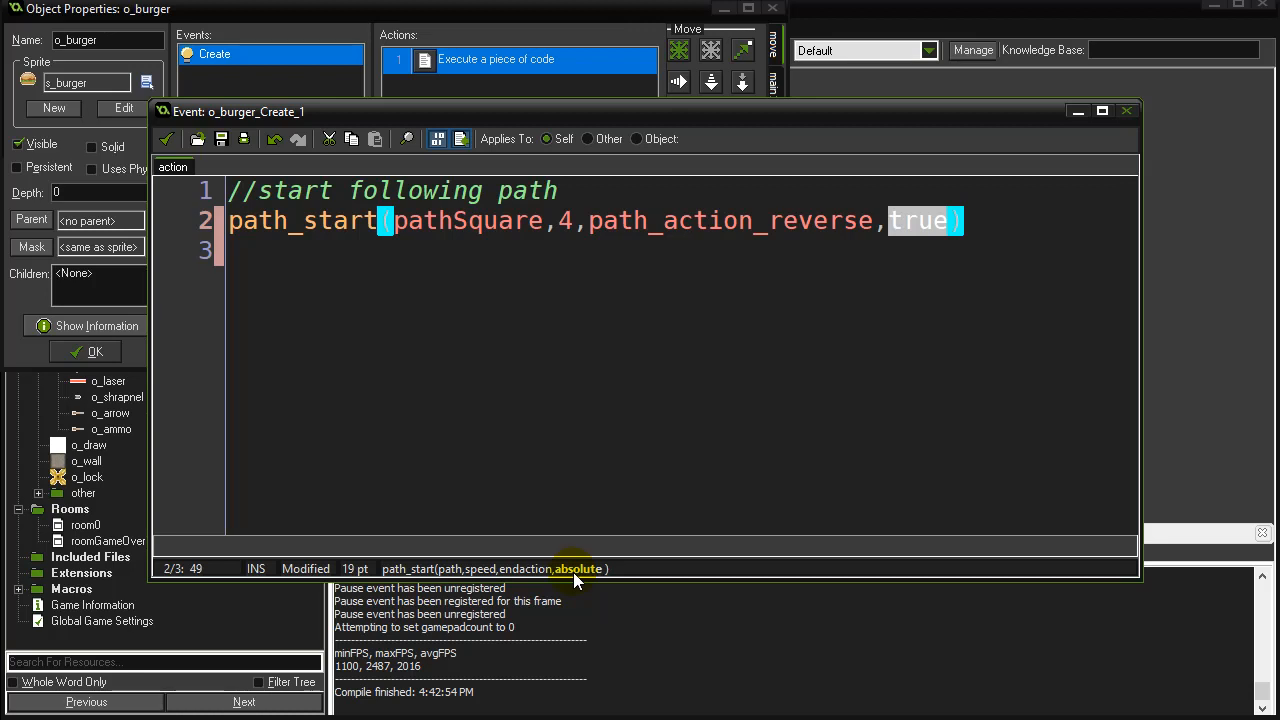
mouse_move(317, 306)
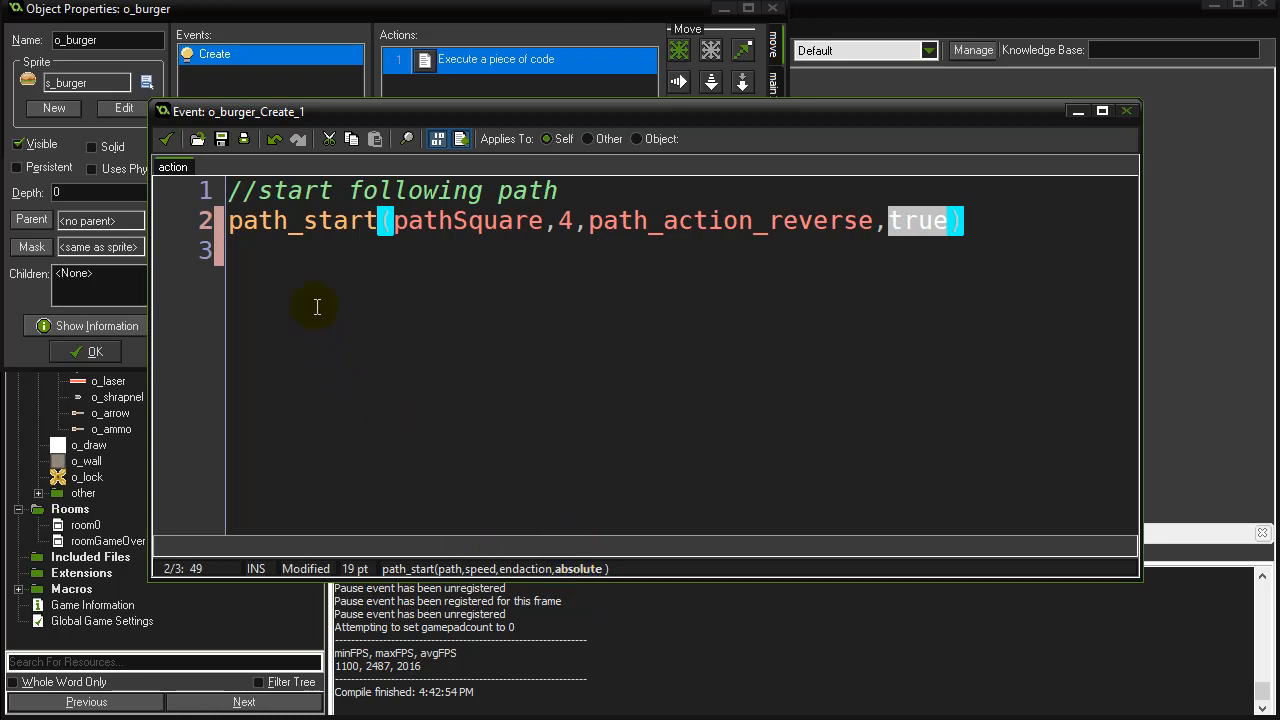
left_click(455, 221)
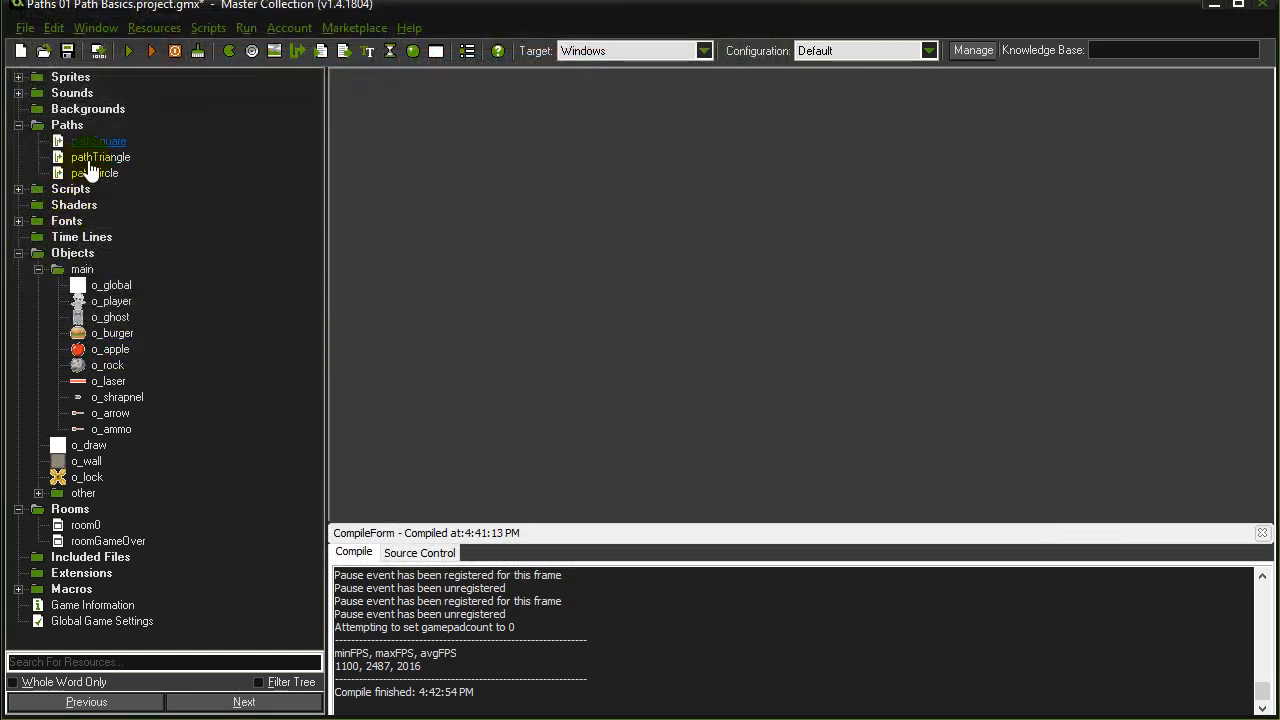
Double-click in the resource tree to view the Paths folder's three paths.
double_click(95, 173)
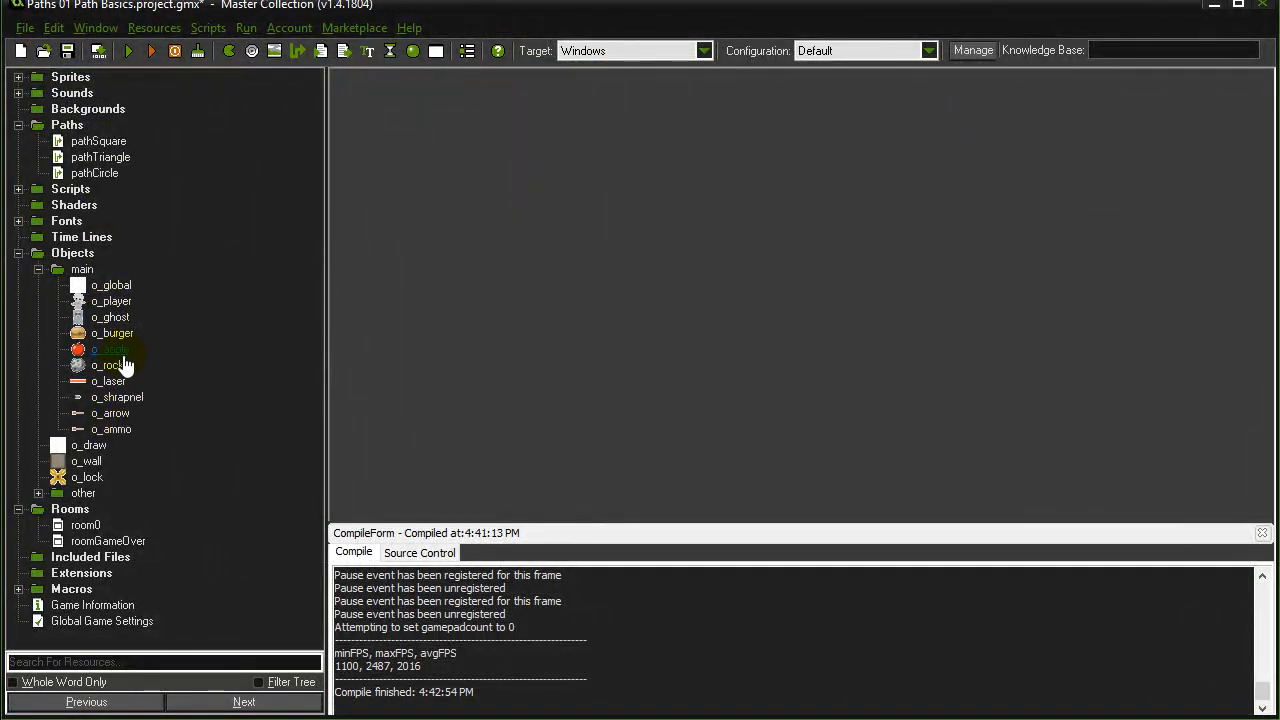
Change o_burger's Create code path from pathSquare to pathCircle.
double_click(112, 333)
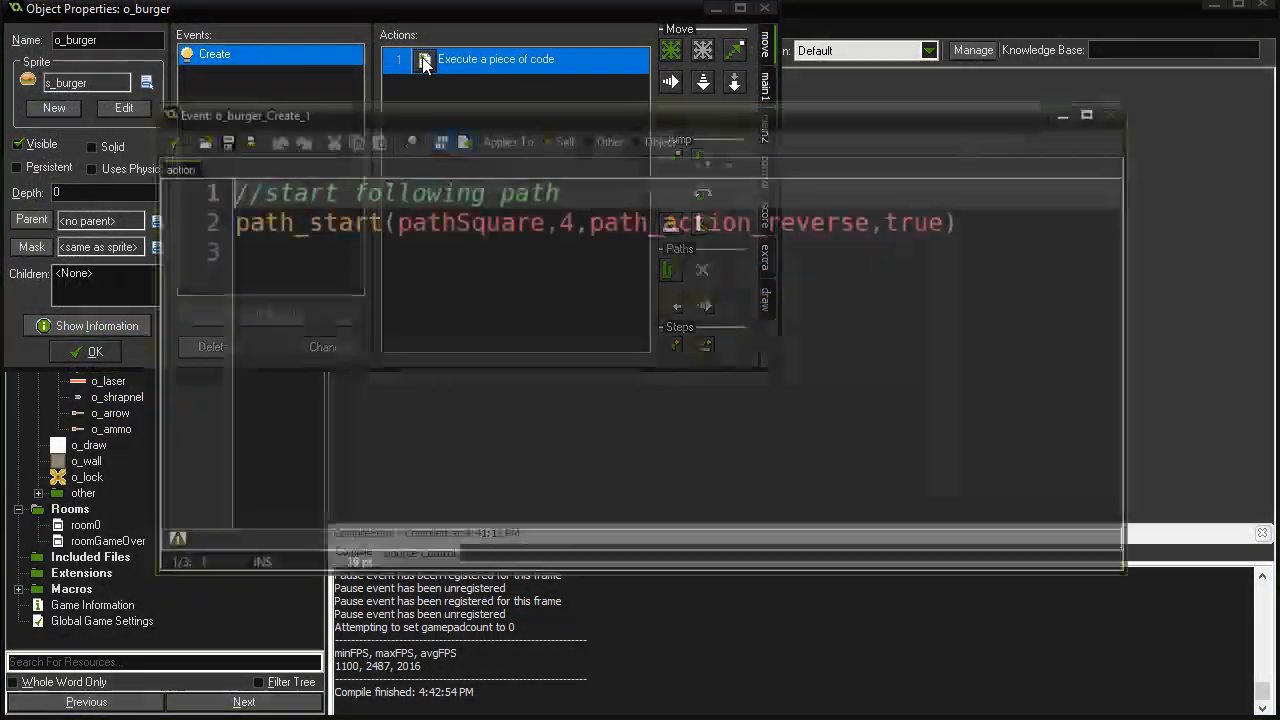
double_click(497, 221)
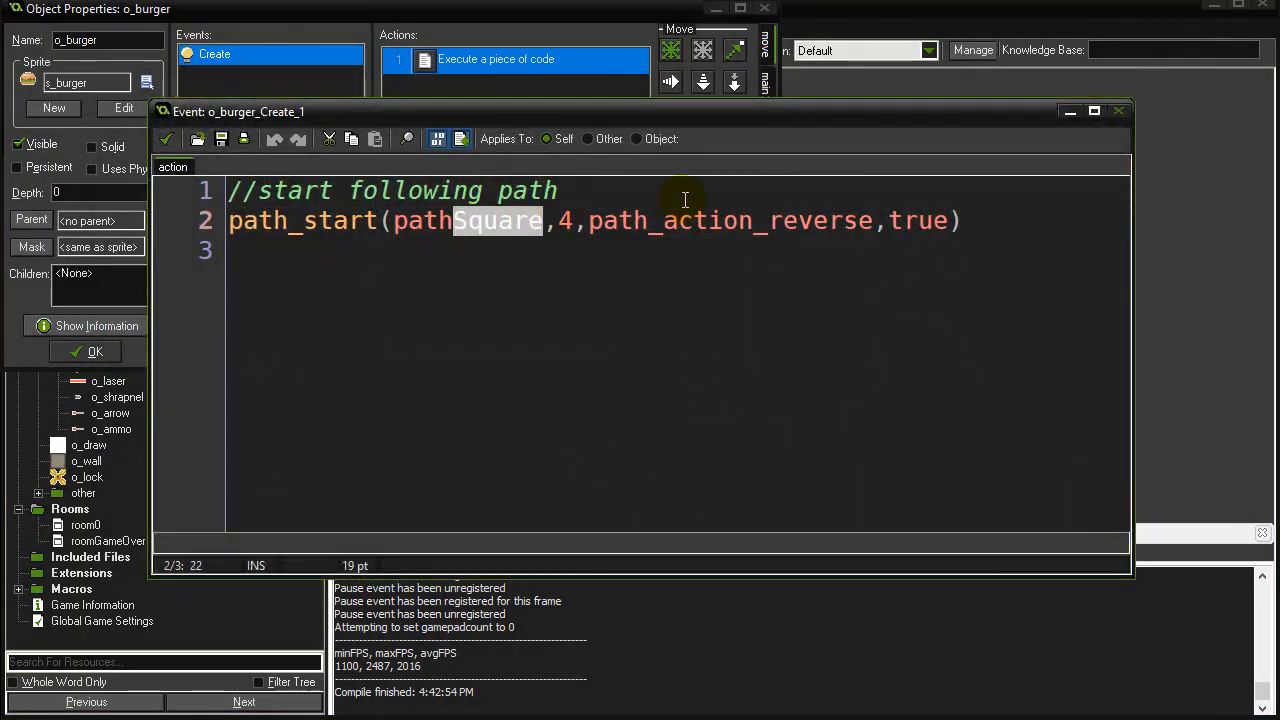
type("Circle")
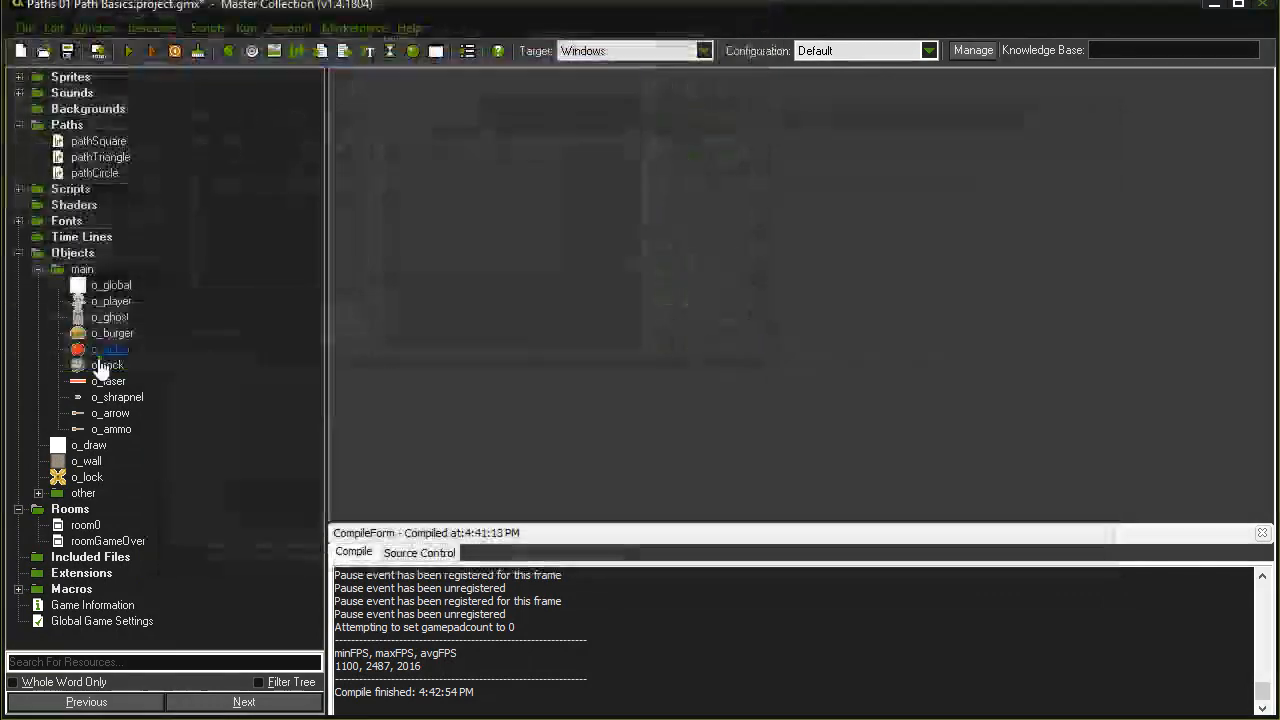
Run the game to watch o_burger's path, then close the game window.
left_click(128, 51)
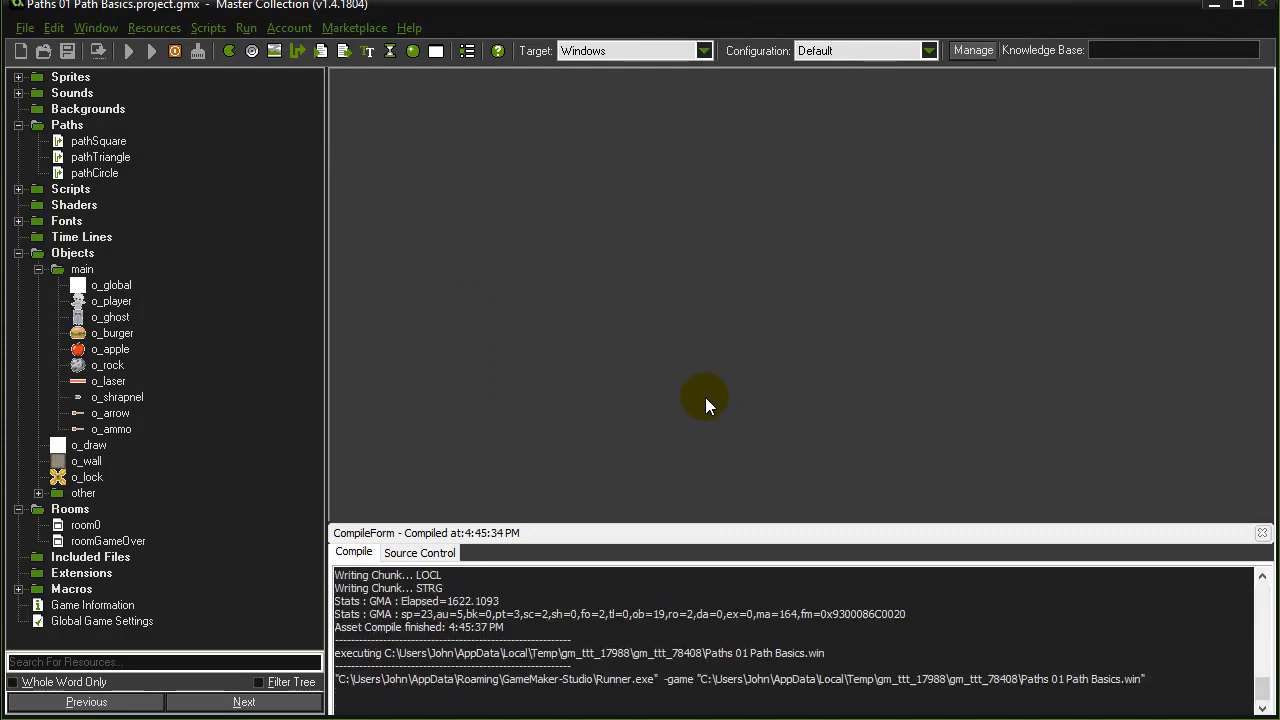
left_click(151, 51)
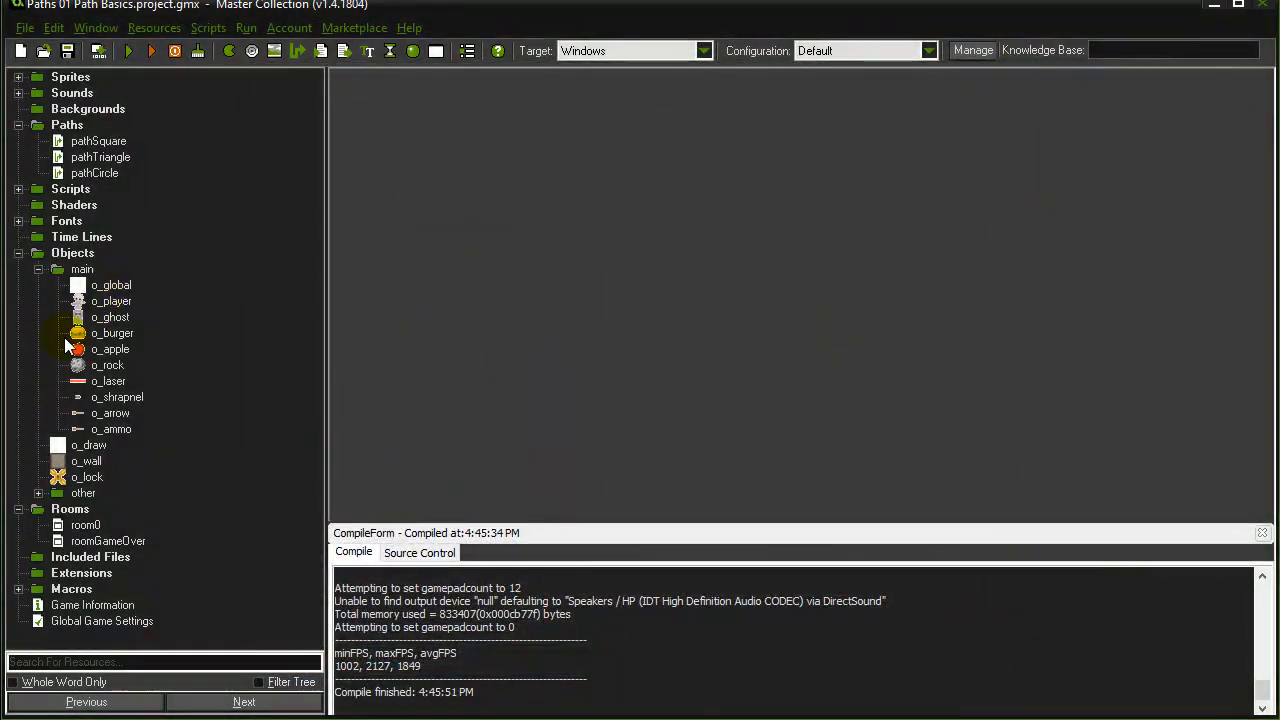
left_click(100, 157)
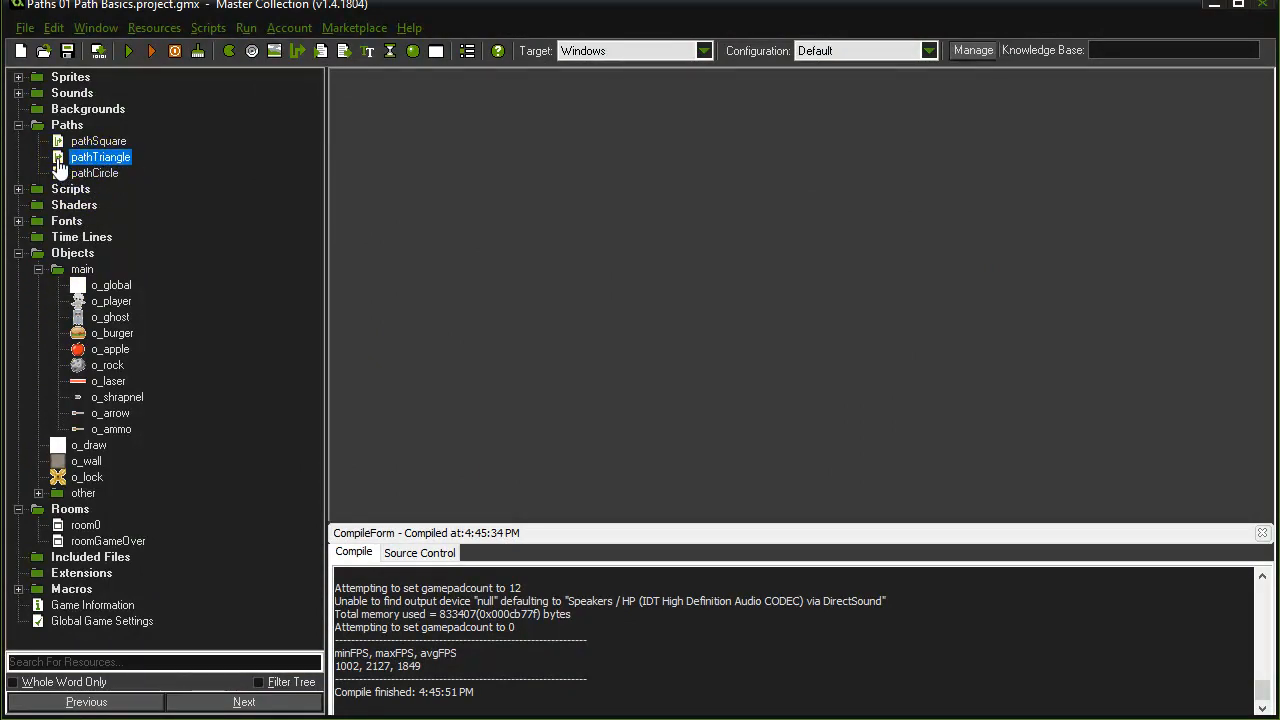
double_click(99, 157)
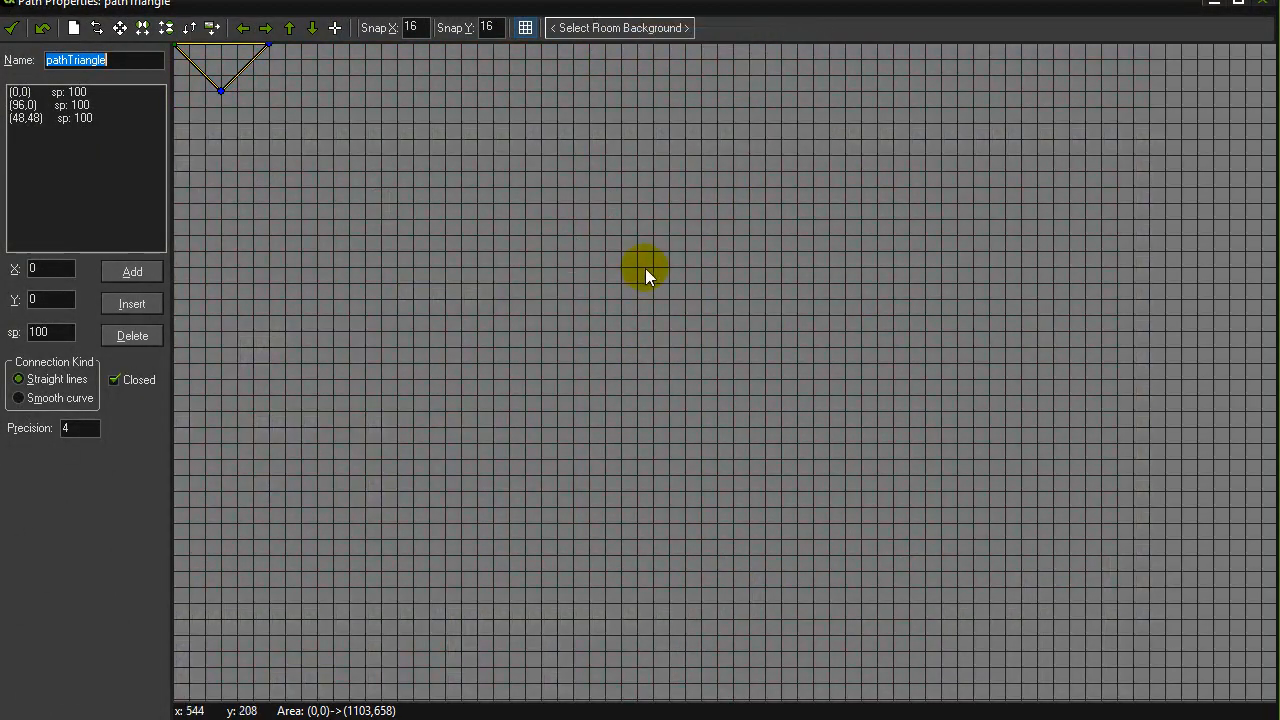
mouse_move(510, 495)
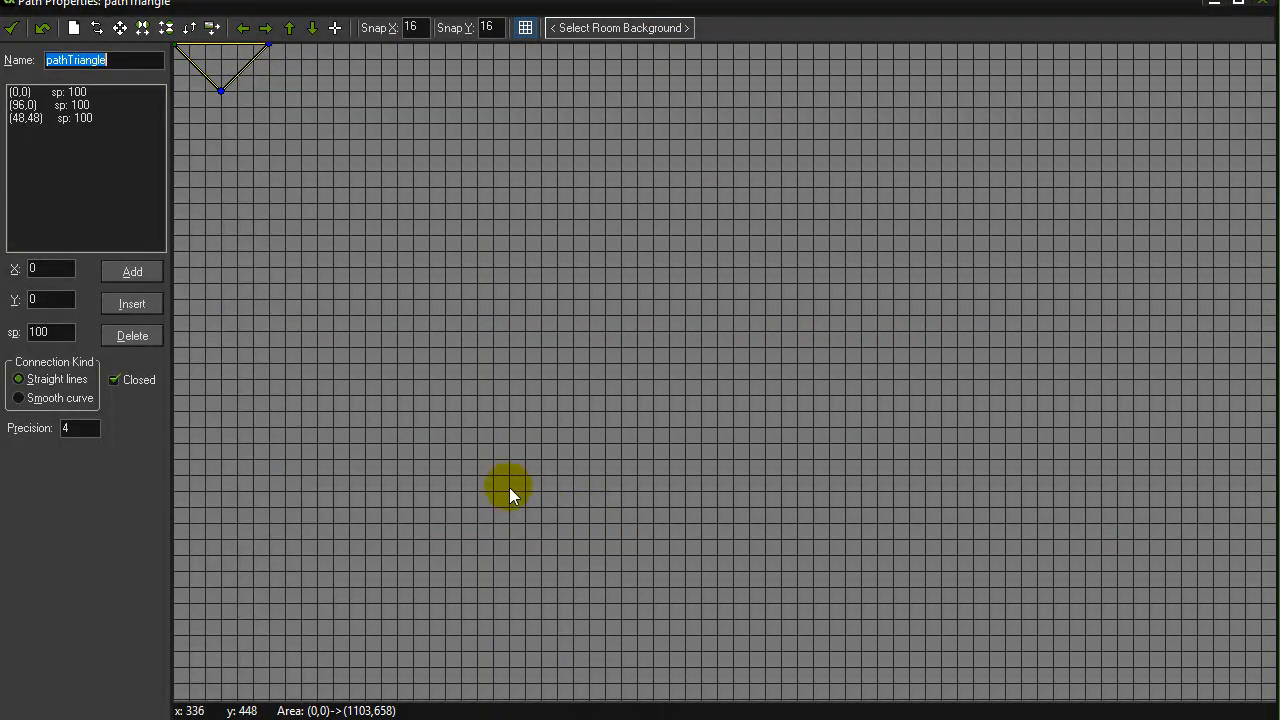
mouse_move(710, 385)
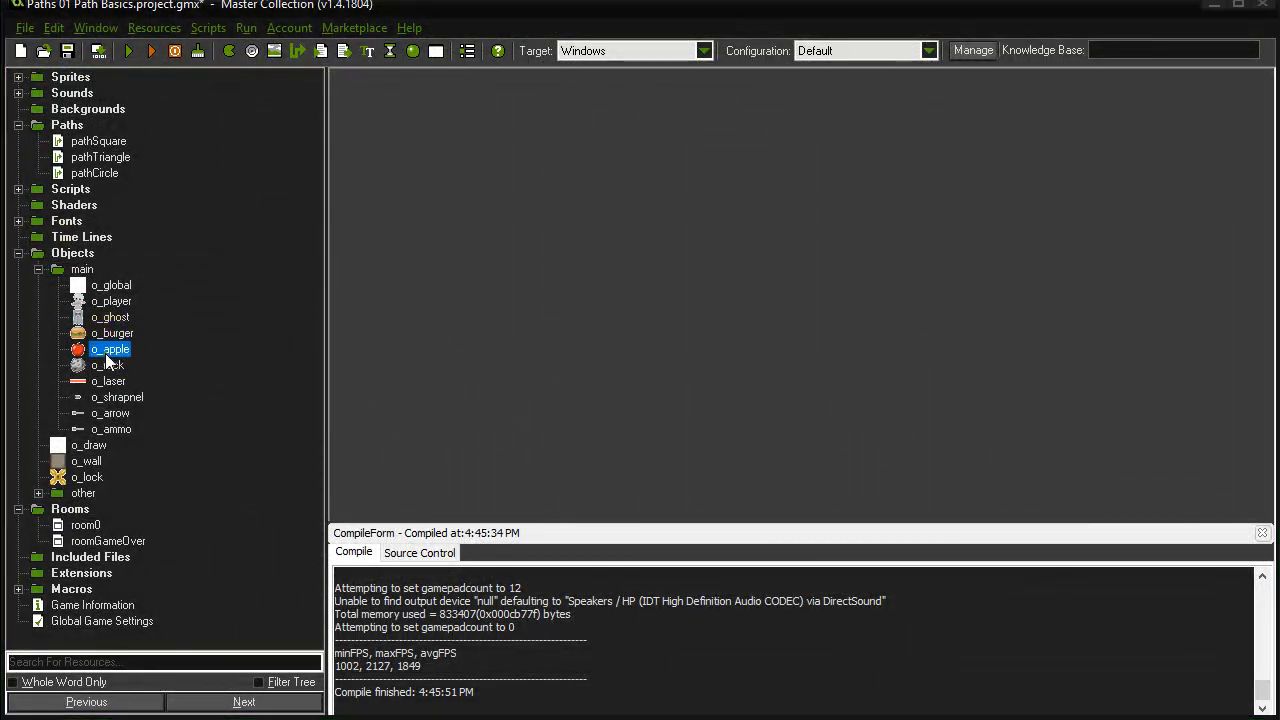
Finish o_apple's path_start for pathTriangle at speed 4, relative, then save and close.
double_click(110, 349)
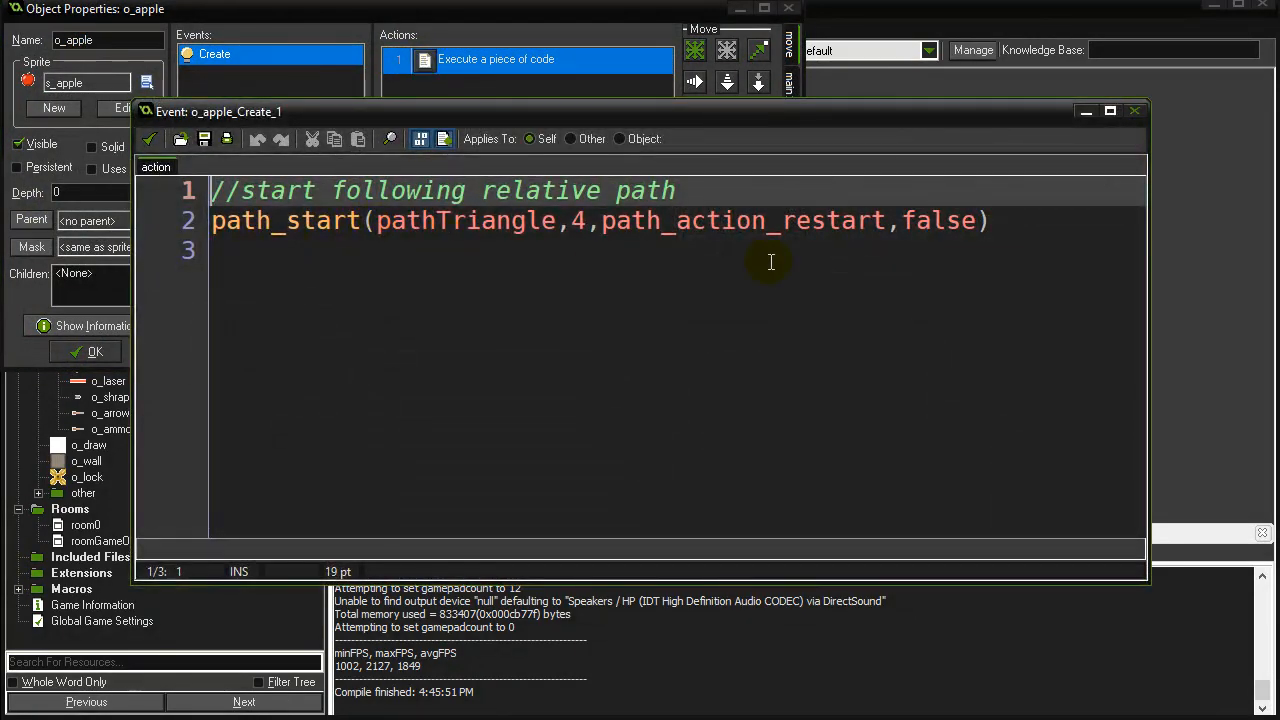
double_click(938, 221)
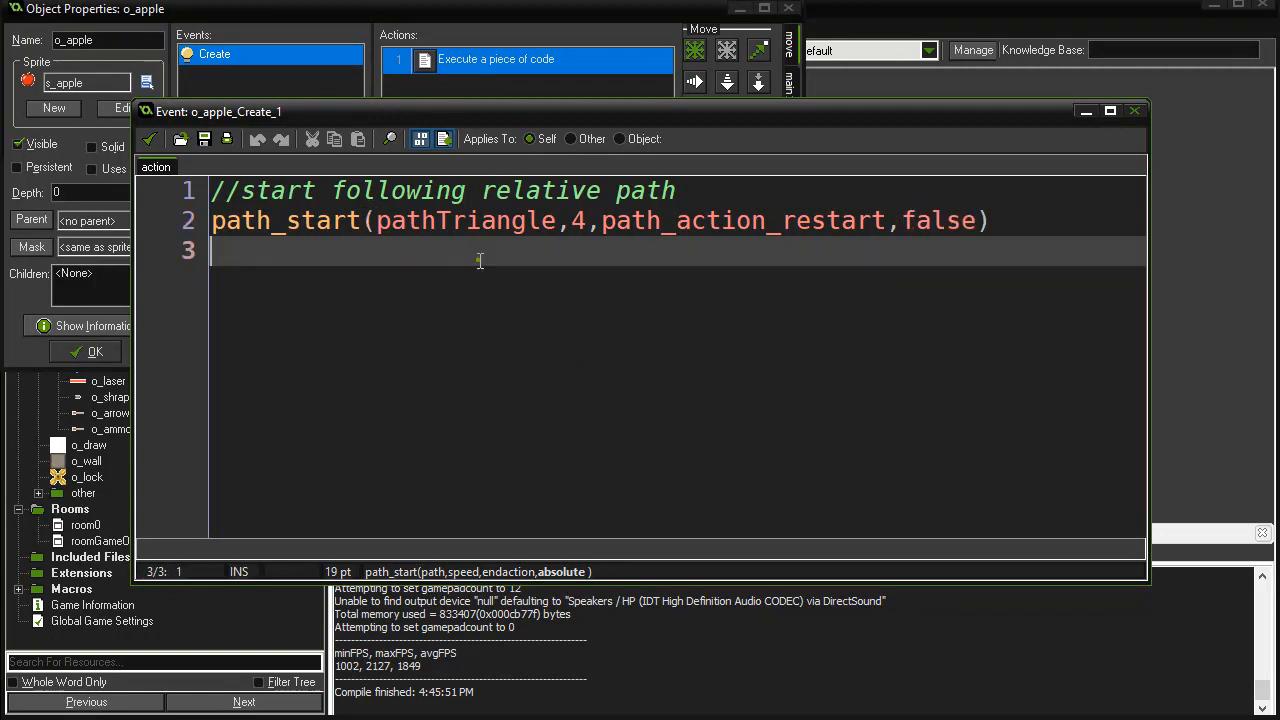
left_click(479, 260)
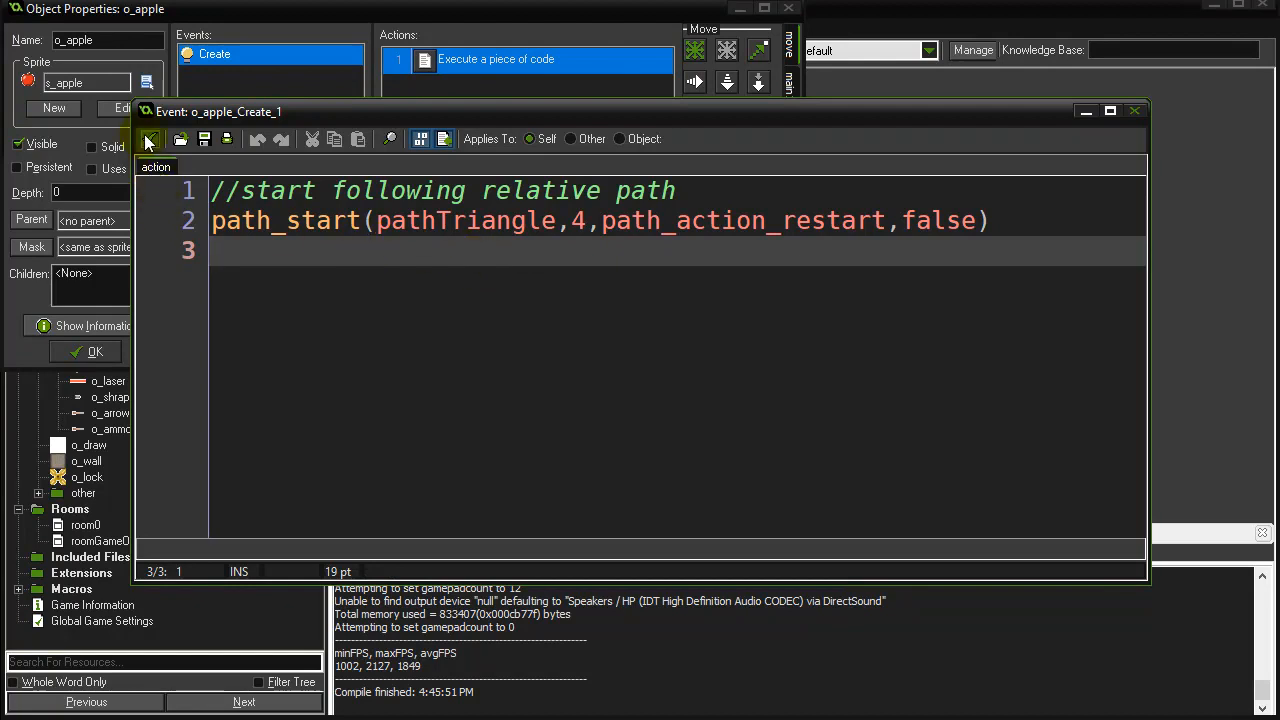
left_click(149, 139)
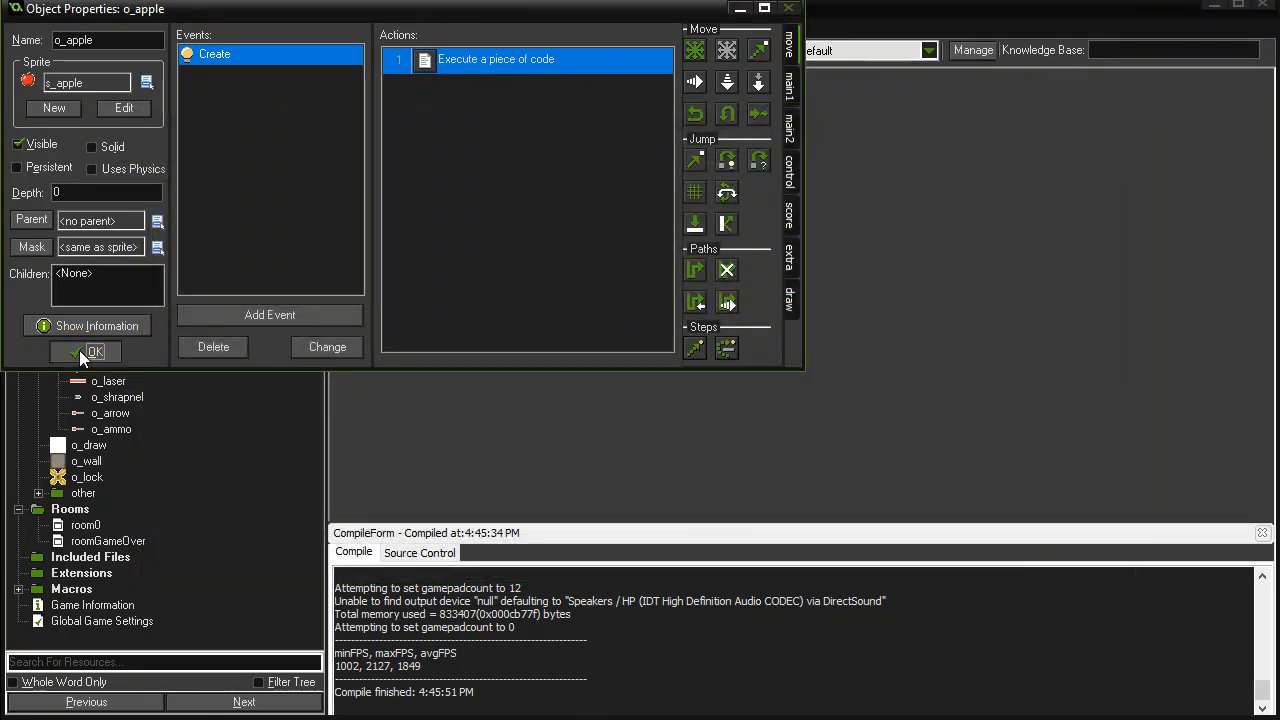
left_click(93, 351)
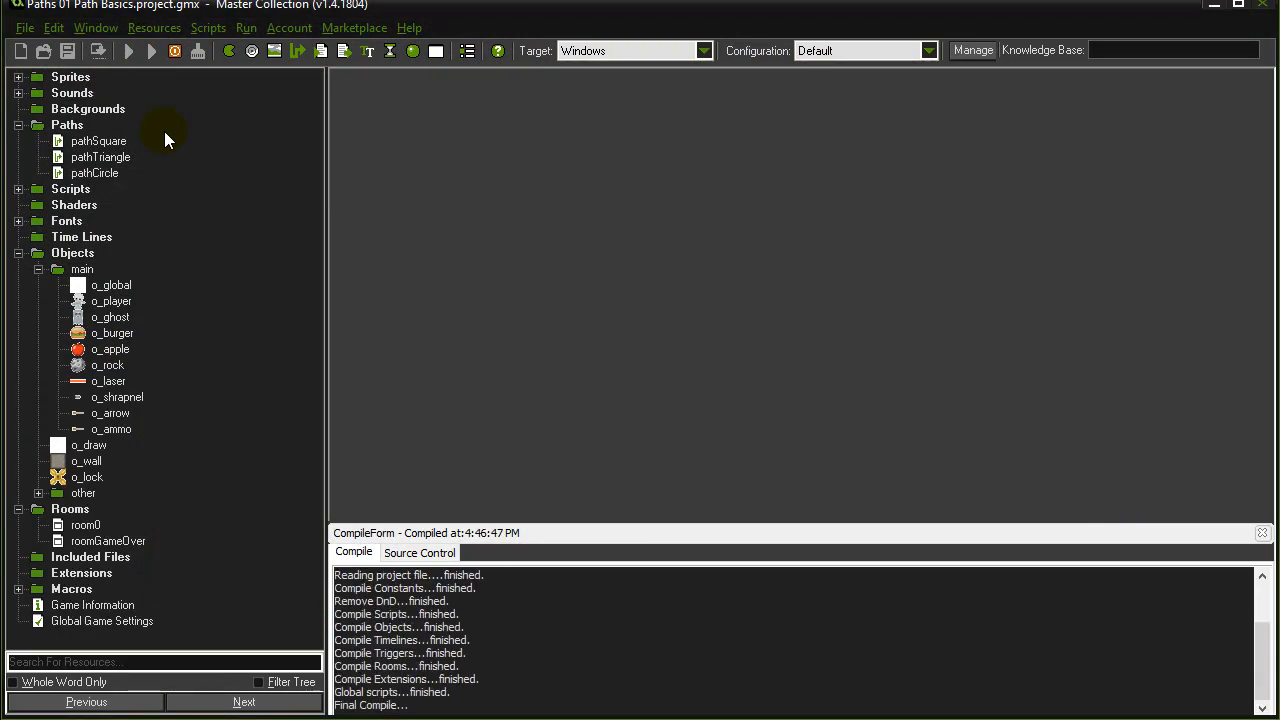
left_click(129, 51)
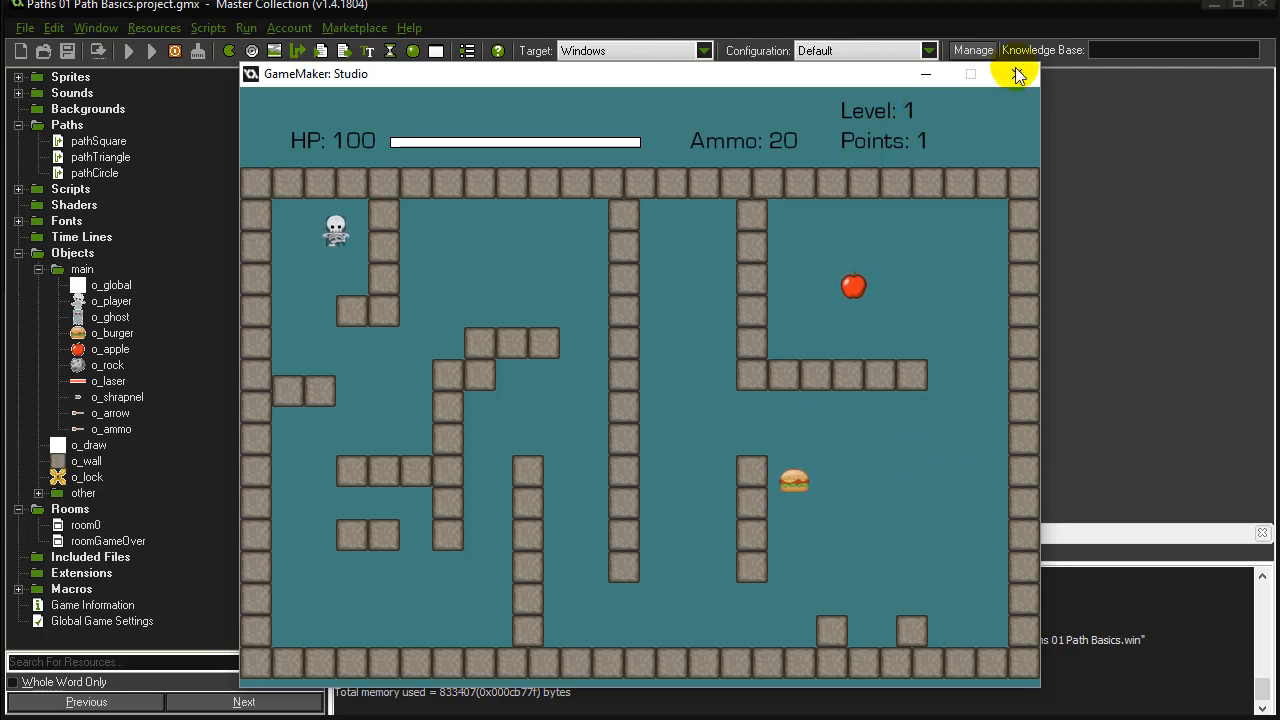
left_click(1017, 74)
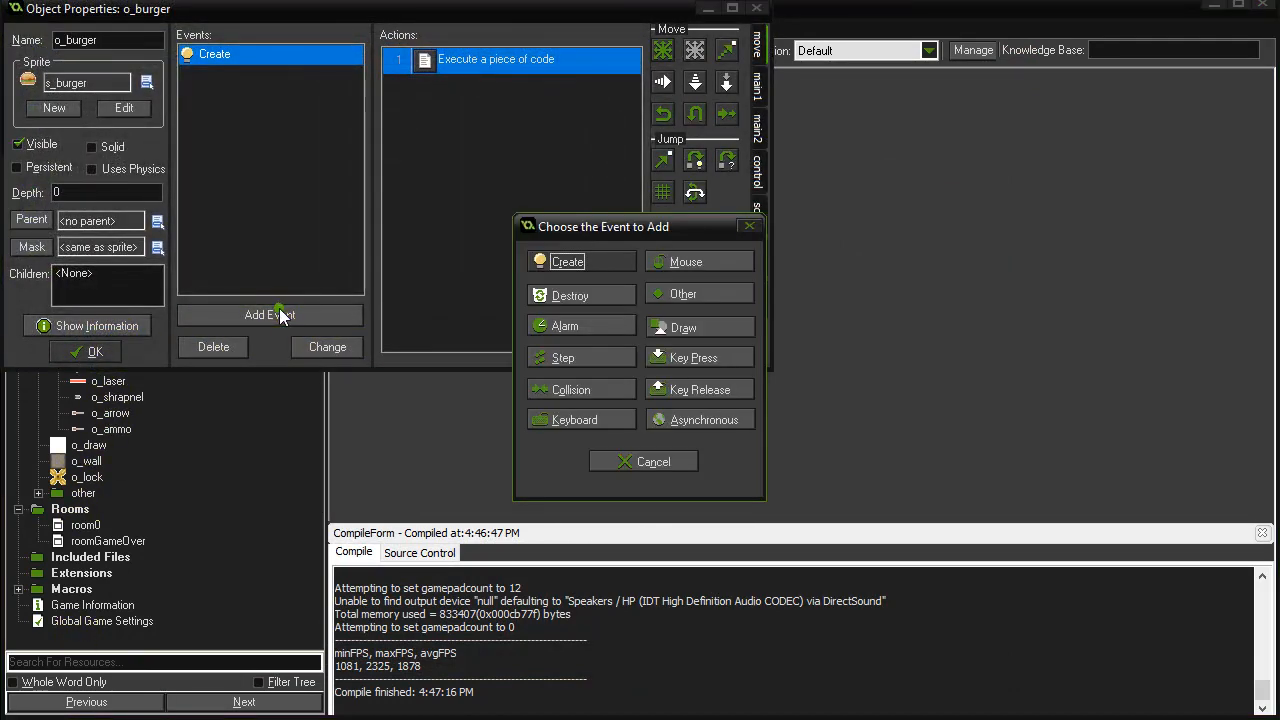
Add an Other > End Of Path event to o_burger.
left_click(683, 293)
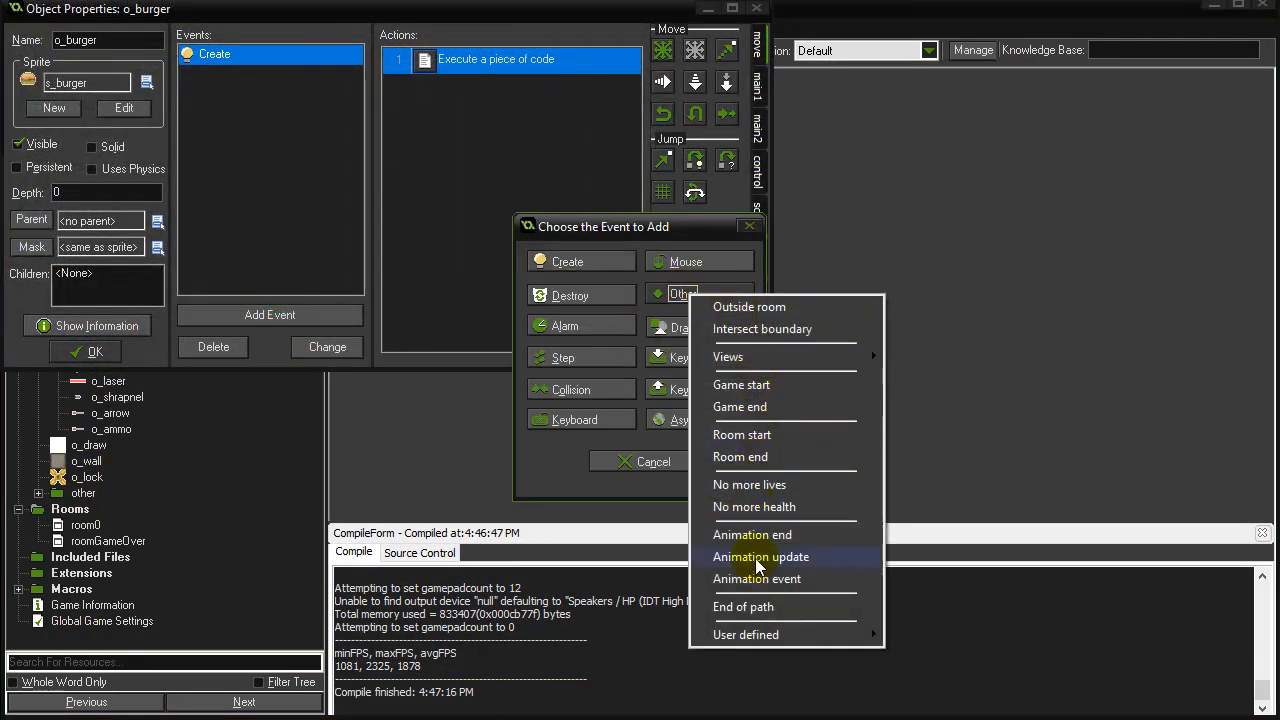
mouse_move(757, 607)
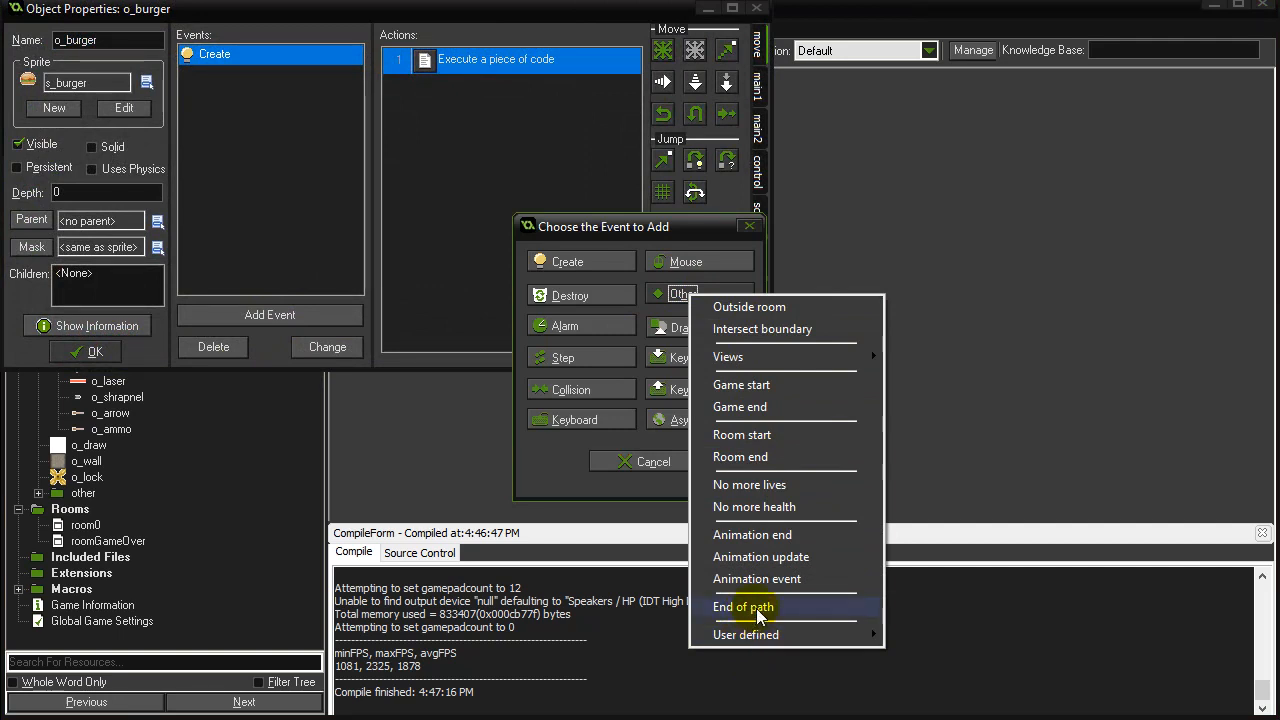
mouse_move(748, 615)
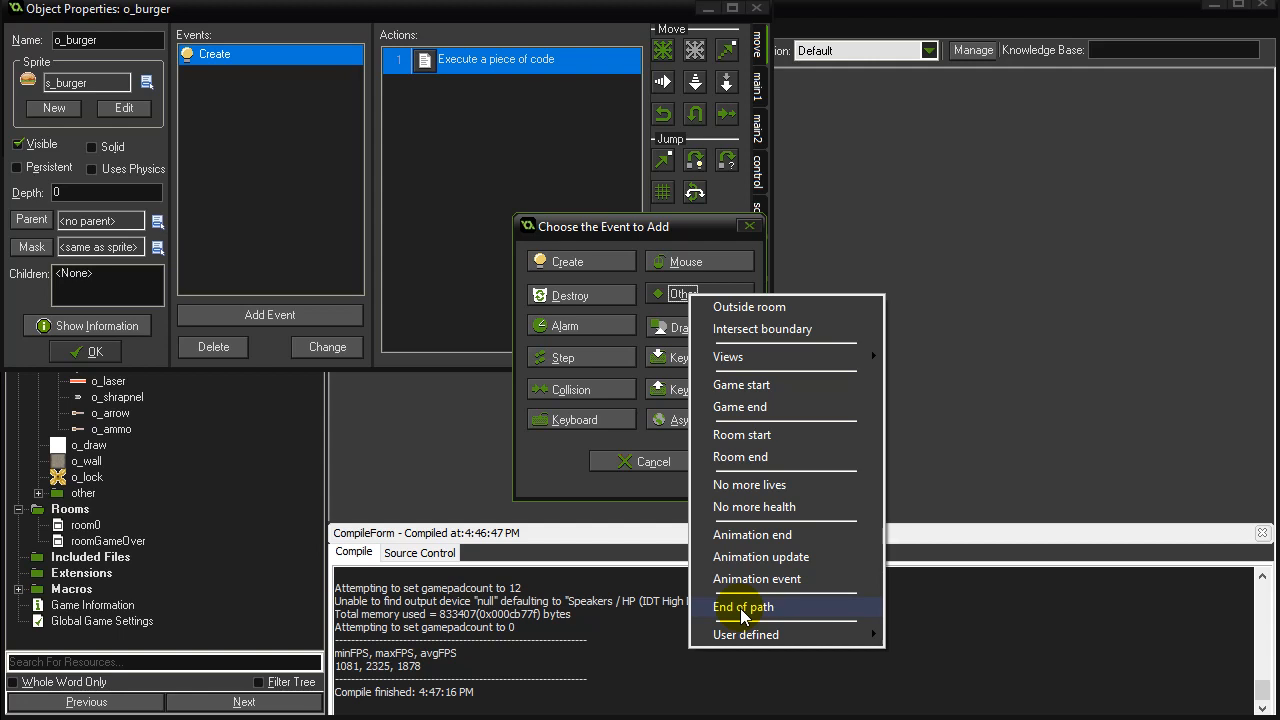
left_click(743, 607)
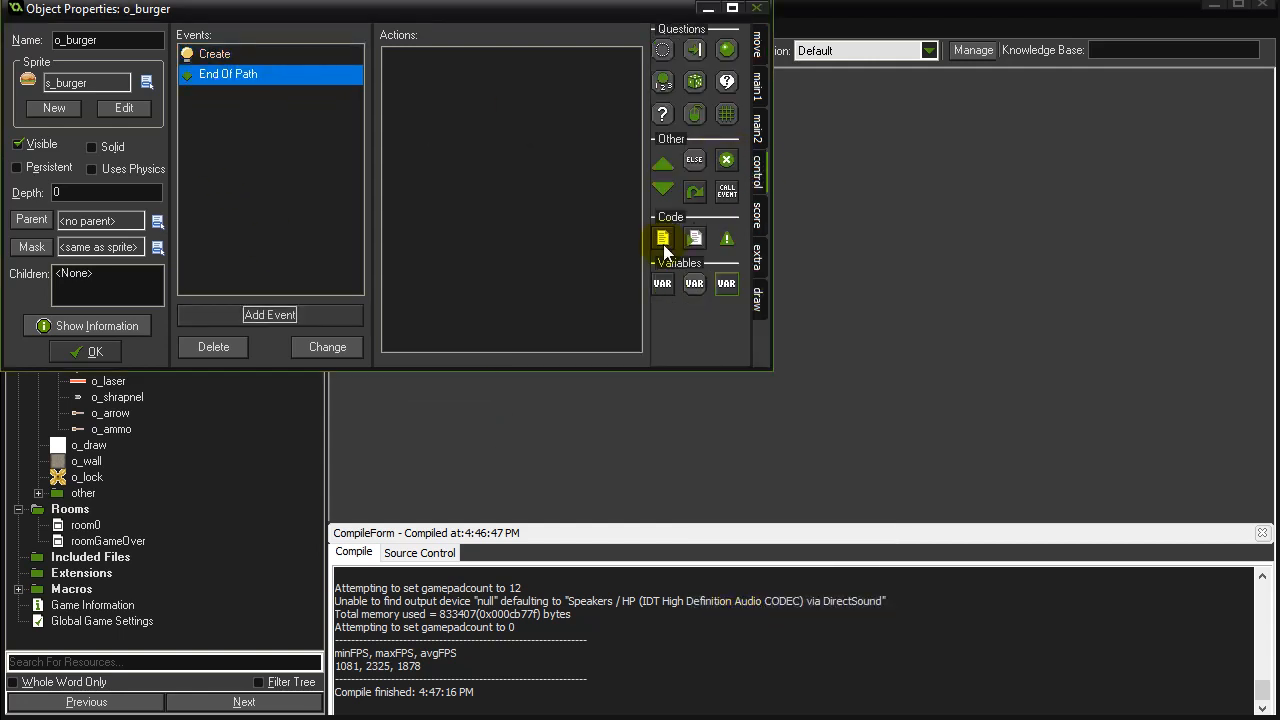
Add End Of Path code path_start(pathTriangle,8,path_action_restart,false).
left_click(663, 238)
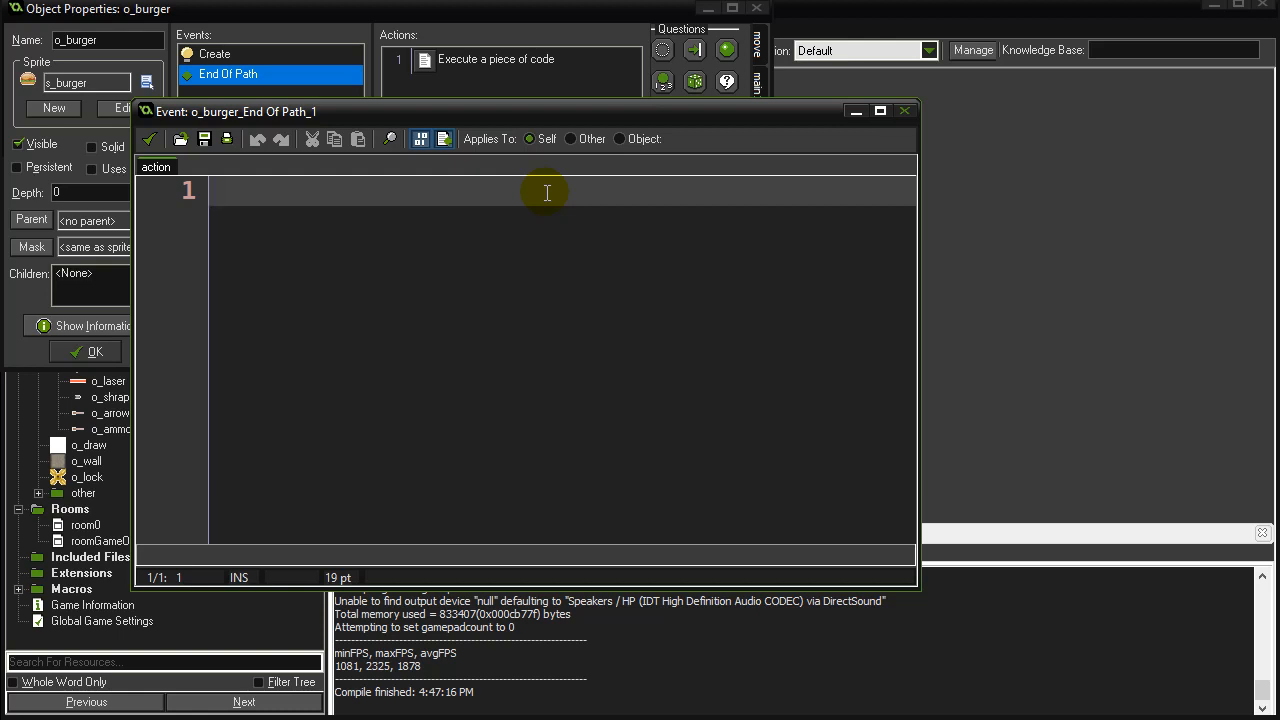
type("path_start(")
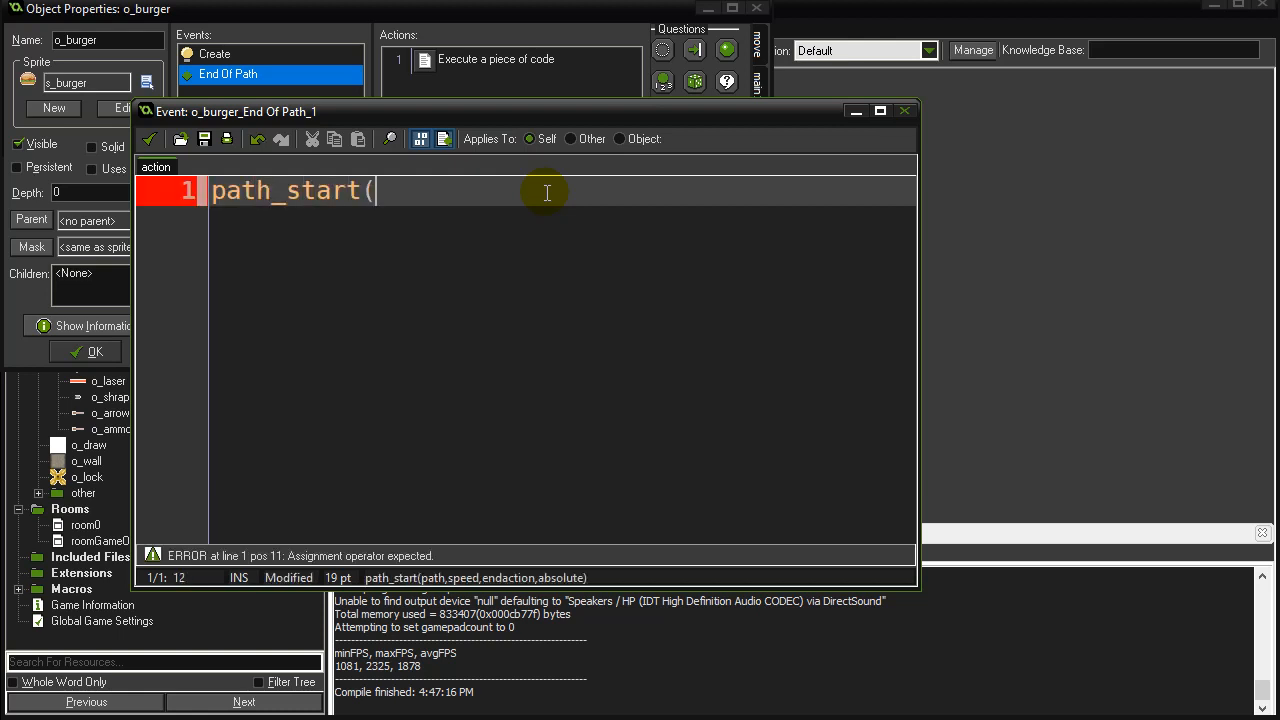
type("pathCircle")
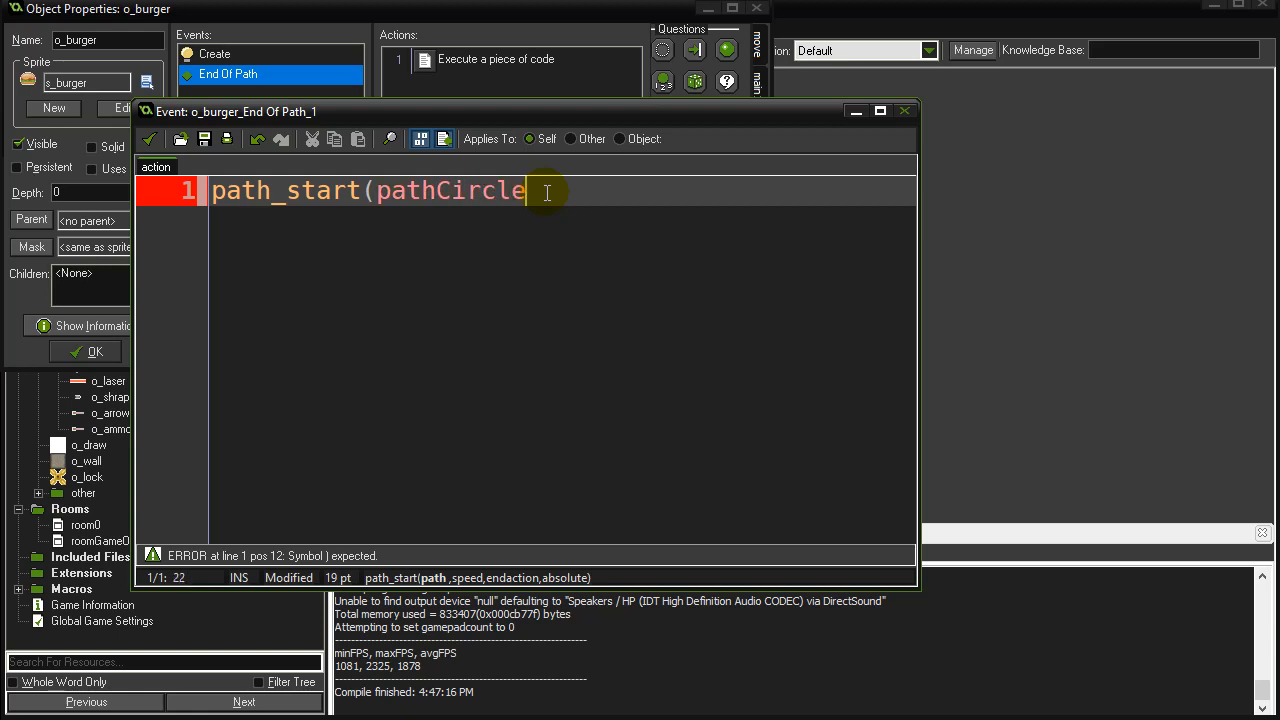
key("BackSpace")
type("Triangle,")
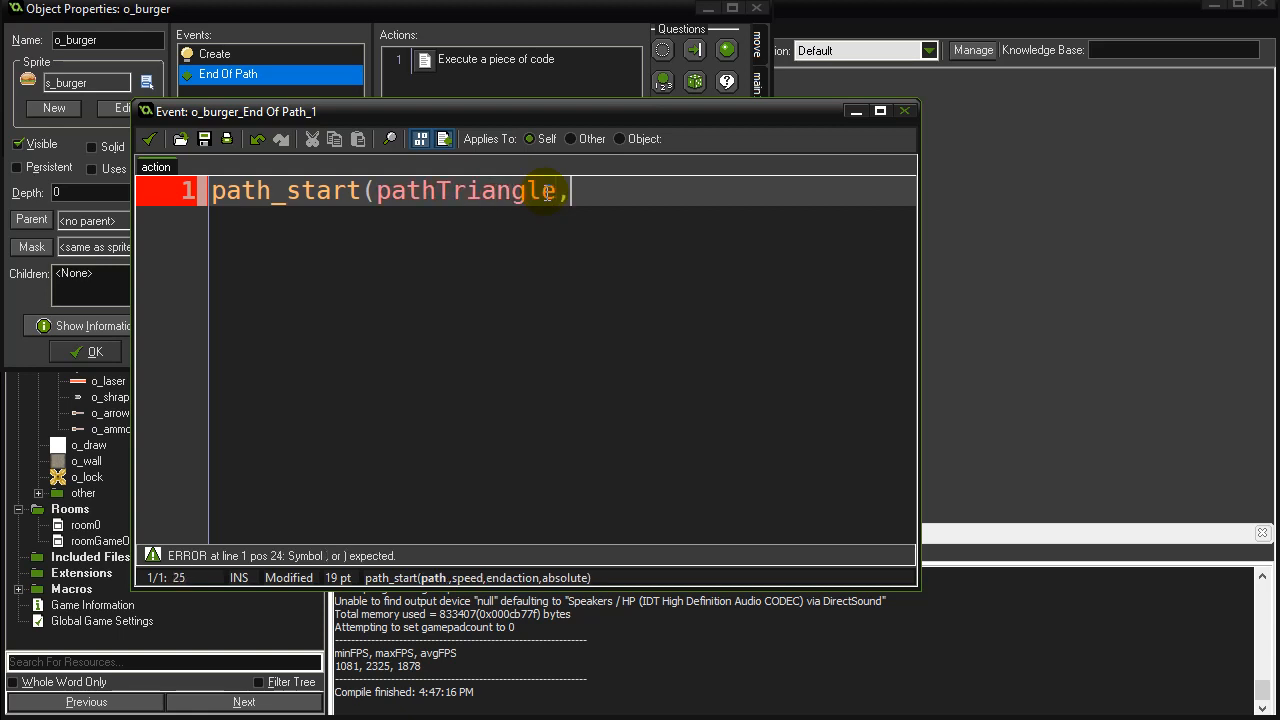
type("8,")
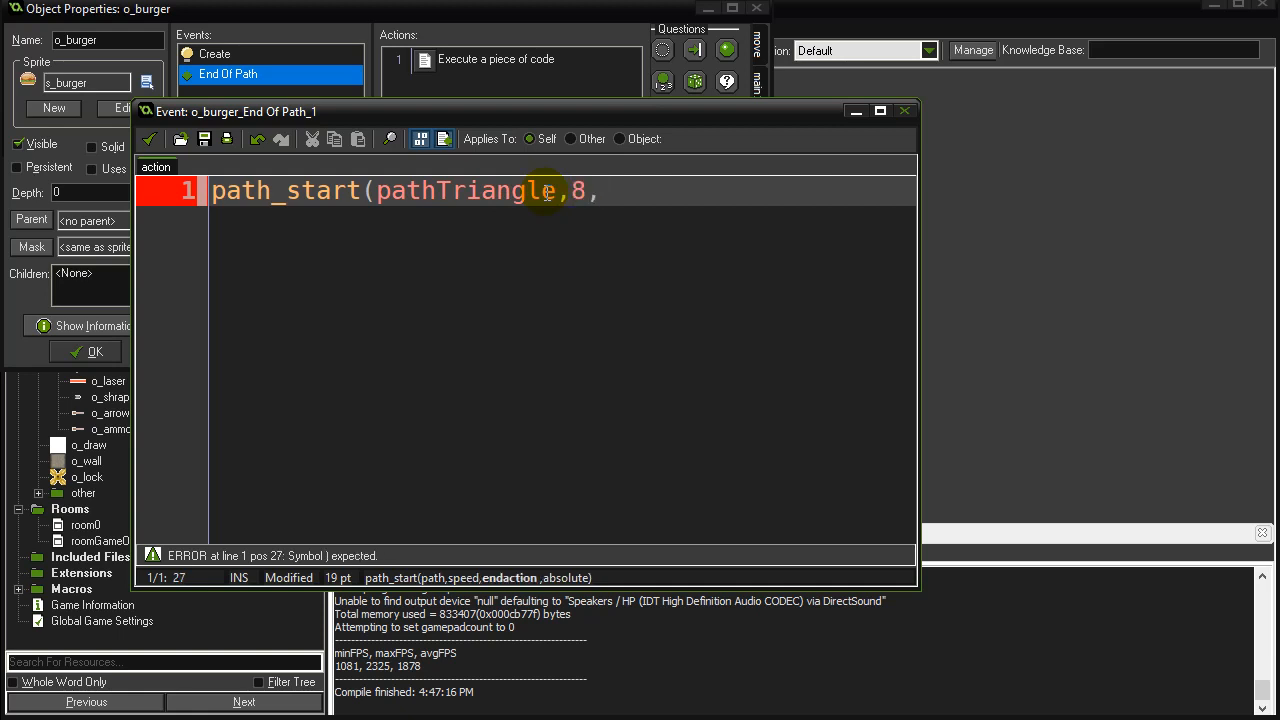
type("path_")
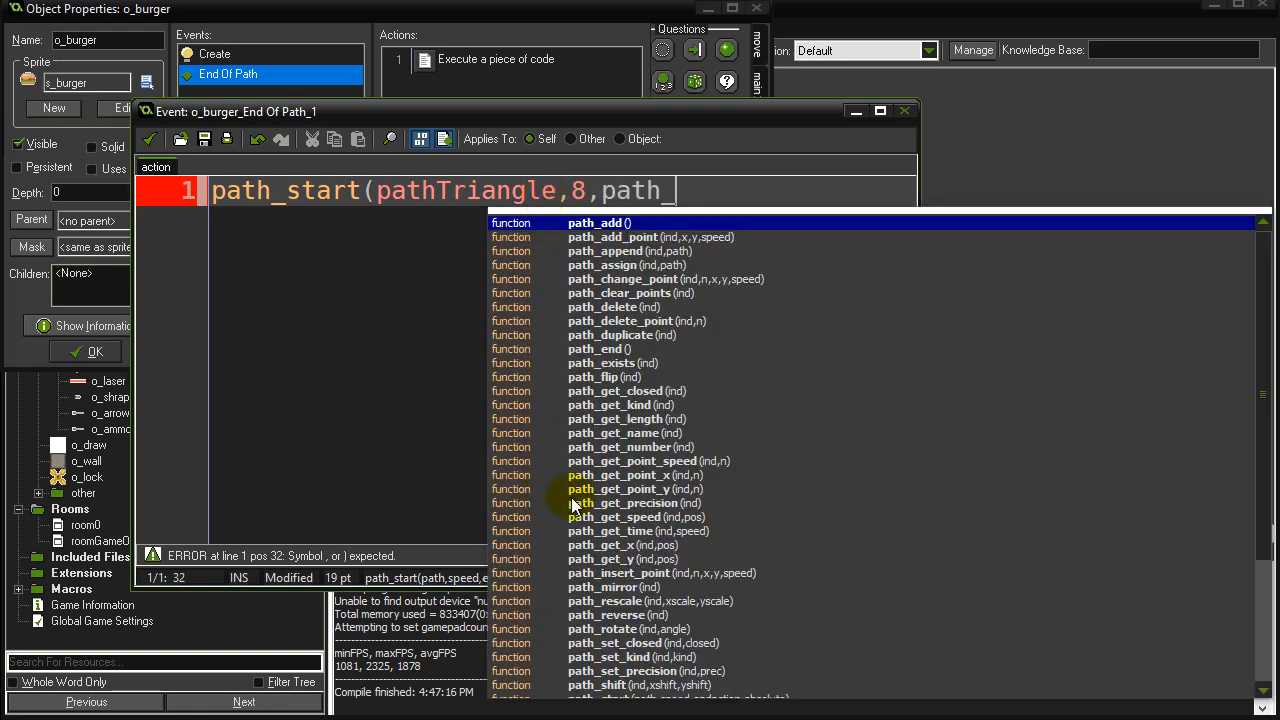
scroll("down", 3)
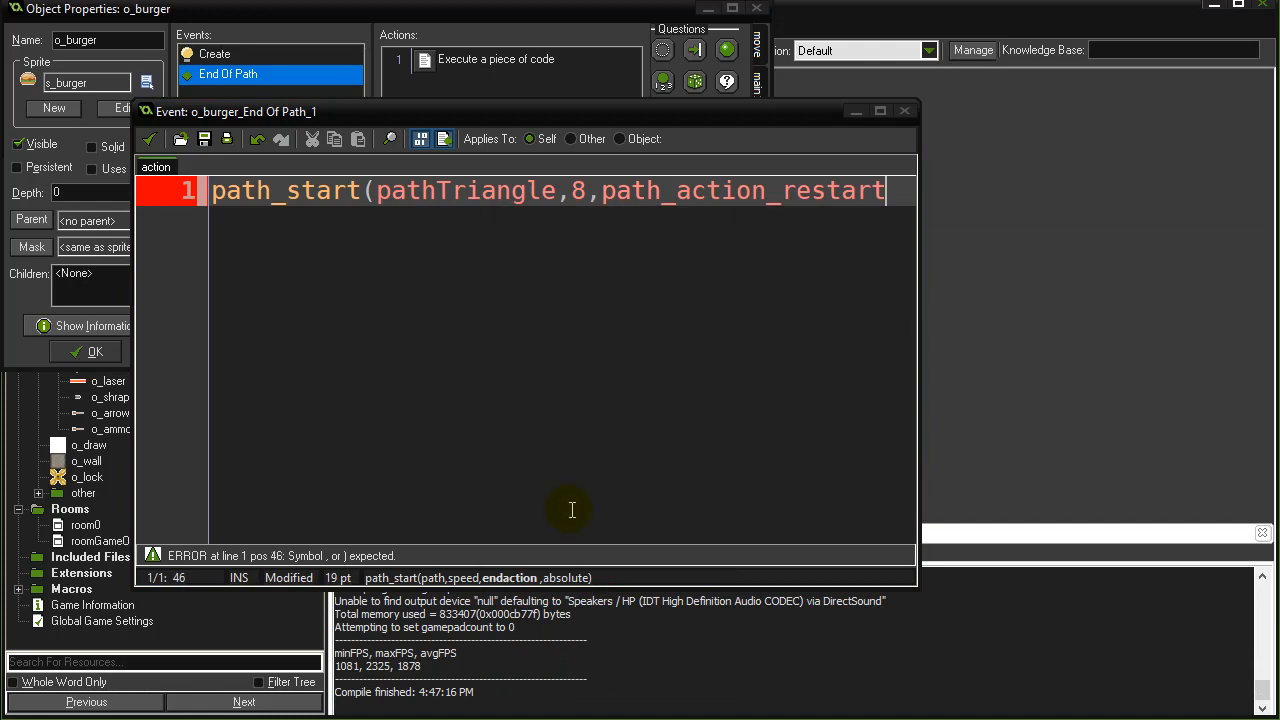
mouse_move(1010, 278)
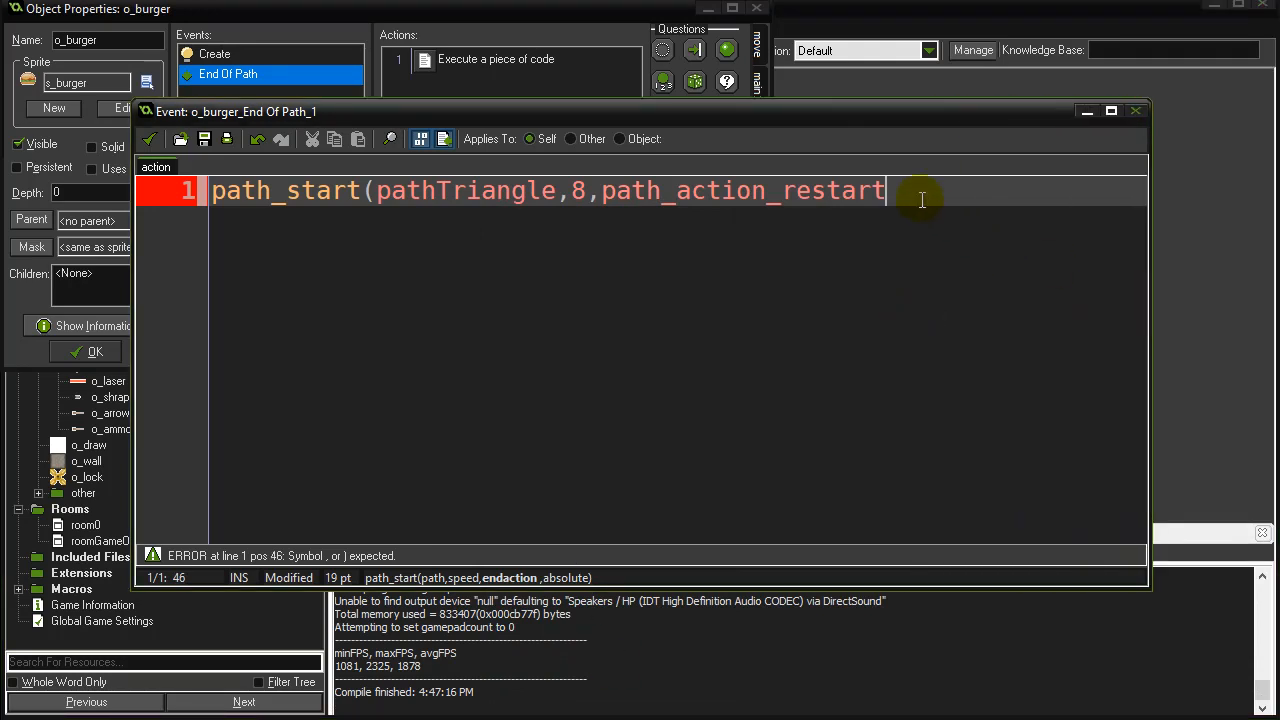
type(",false")
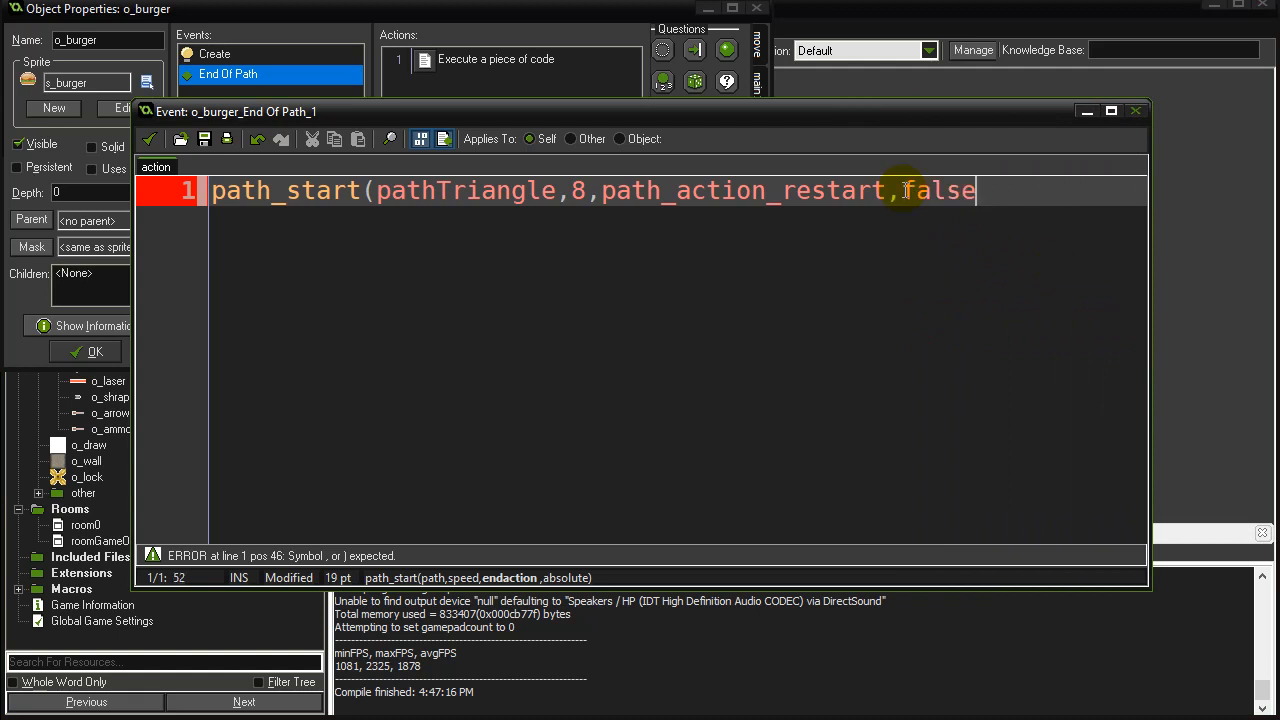
type(")")
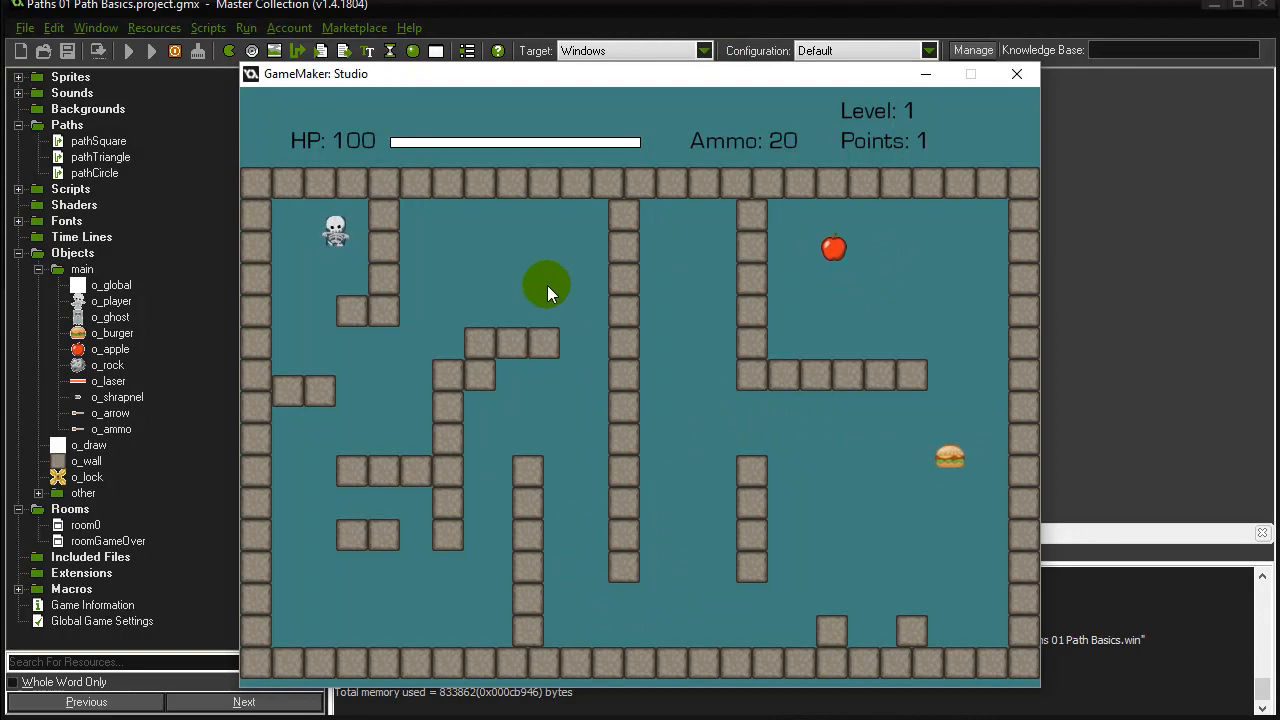
mouse_move(400, 305)
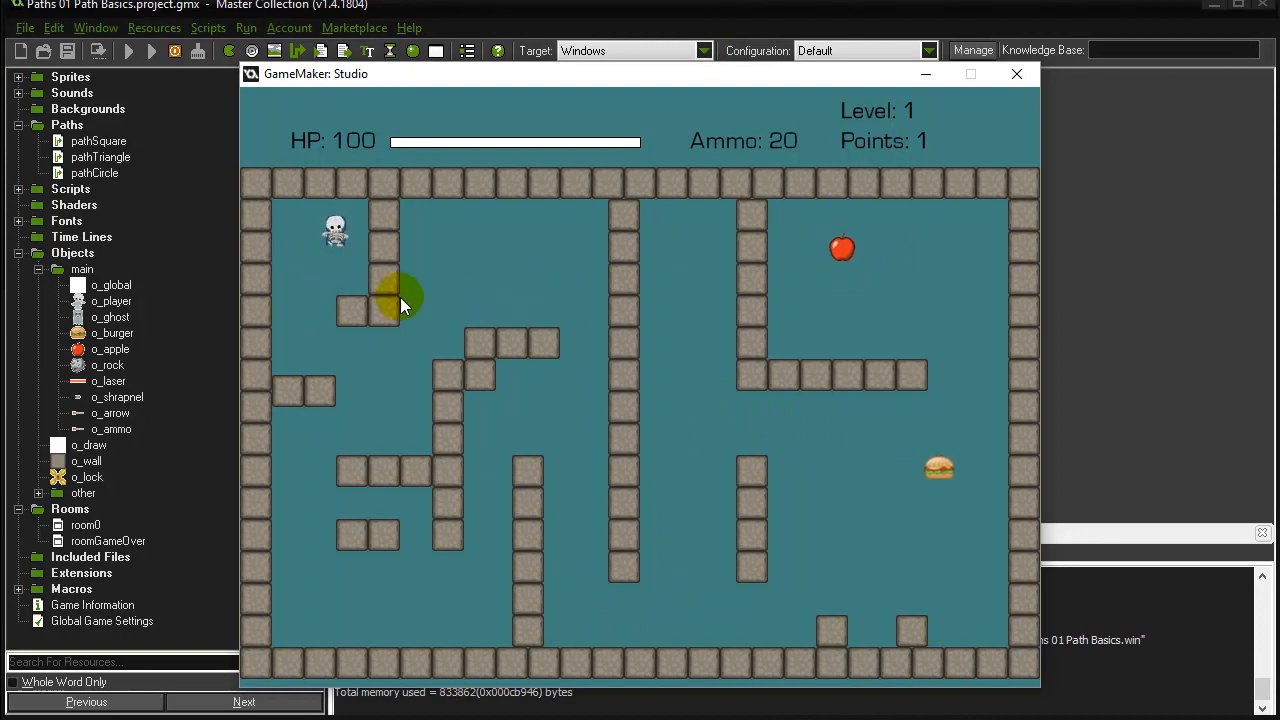